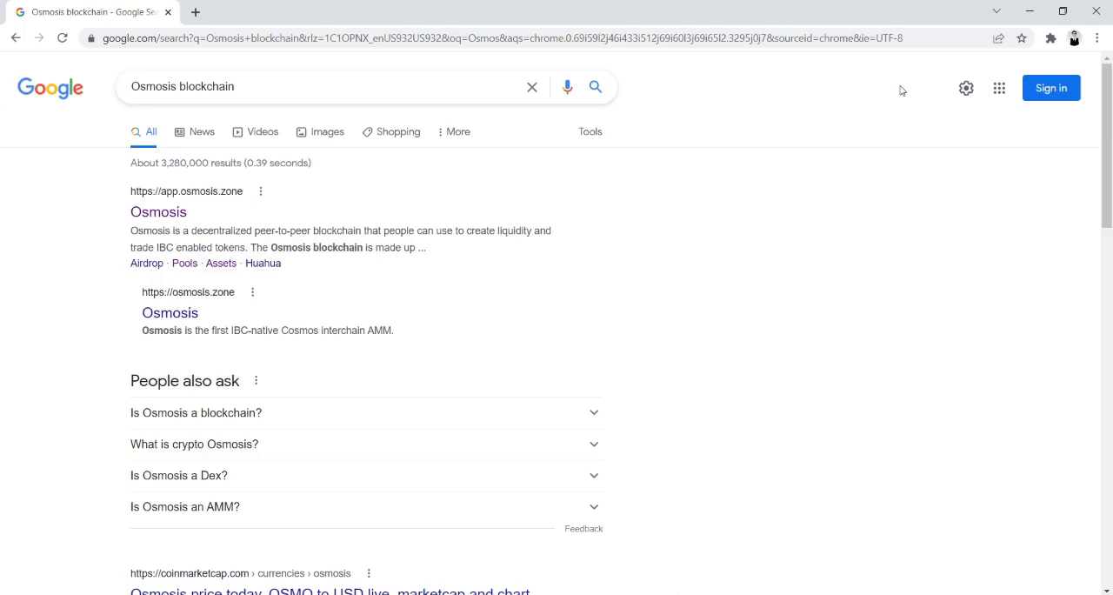
{"action": "mouse_move", "coordinate": [734, 275]}
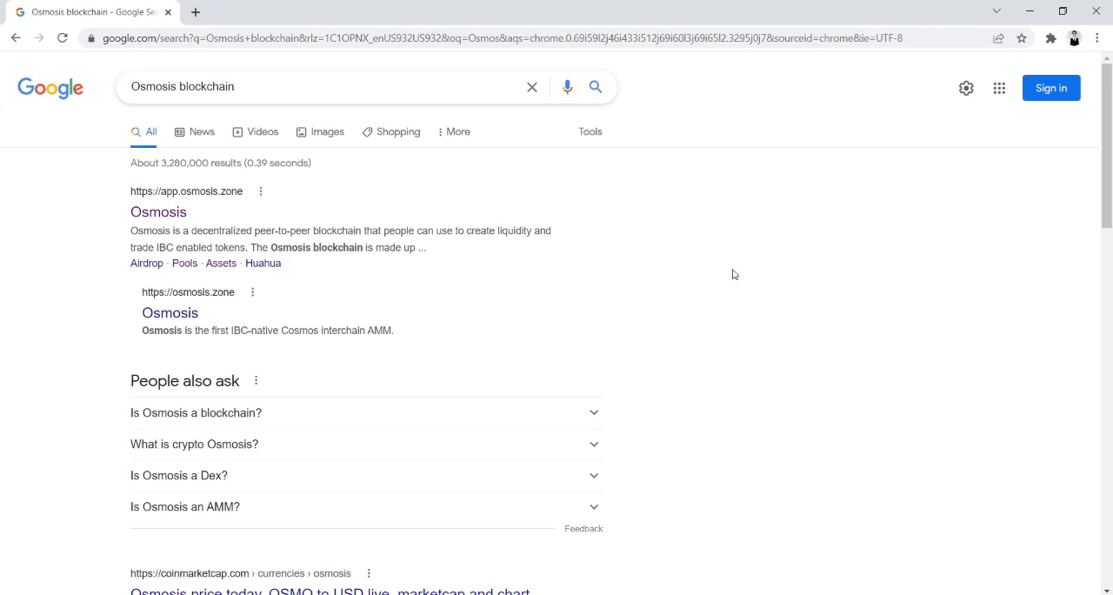
Step: Open the app.osmosis.zone link from the 'Osmosis blockchain' search results
{"action": "left_click", "coordinate": [158, 212]}
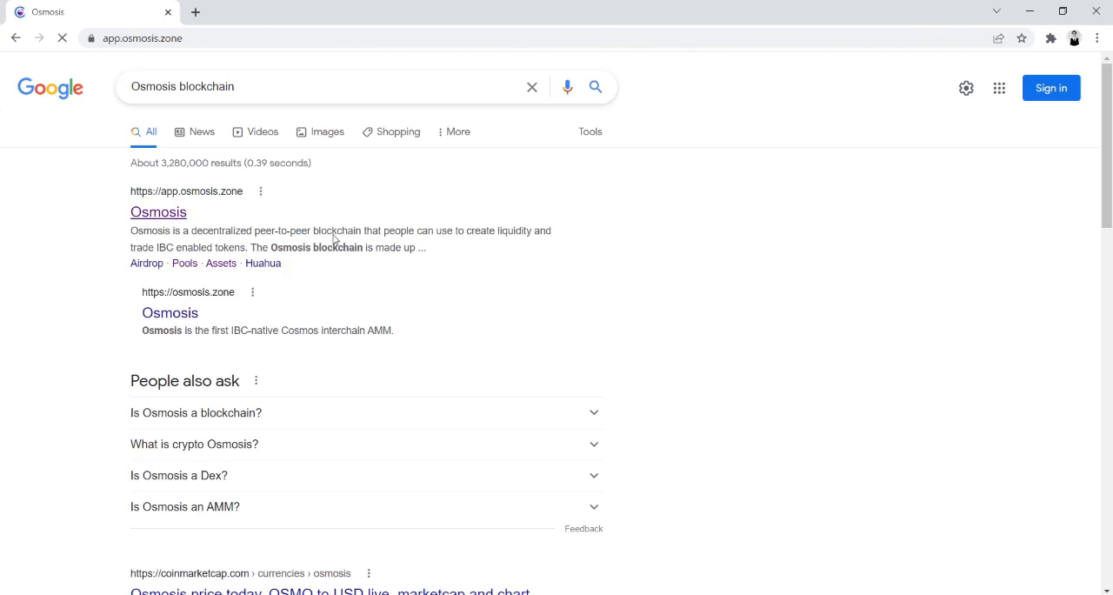
Step: Choose SCRT (channel-88) as the token to receive for ATOM, rate about 4.284 SCRT per ATOM
{"action": "left_click", "coordinate": [158, 212]}
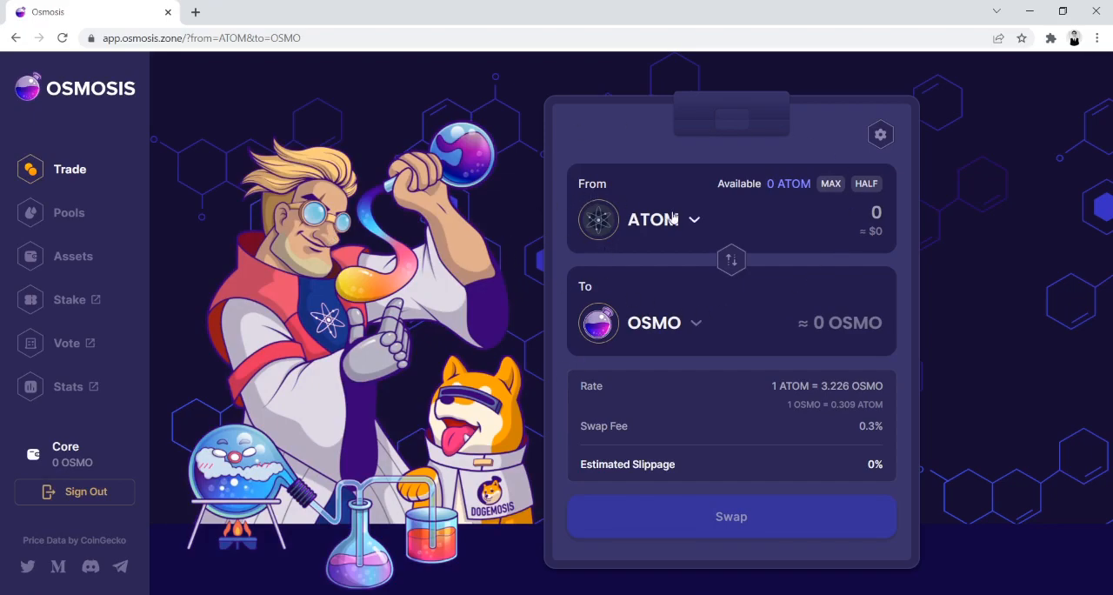
{"action": "mouse_move", "coordinate": [671, 219]}
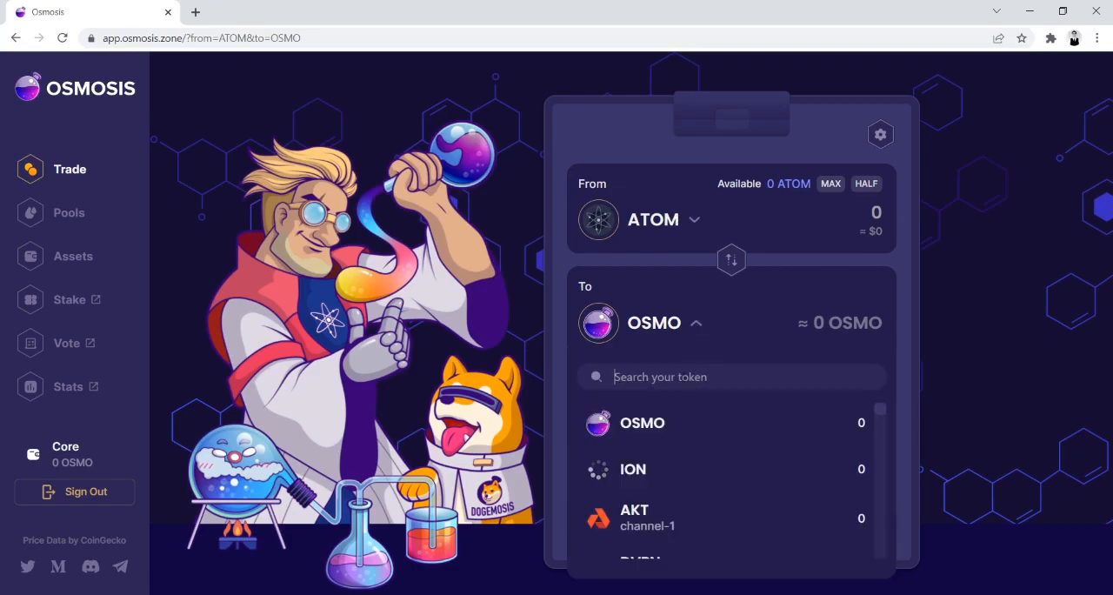
{"action": "type", "text": "SCRT"}
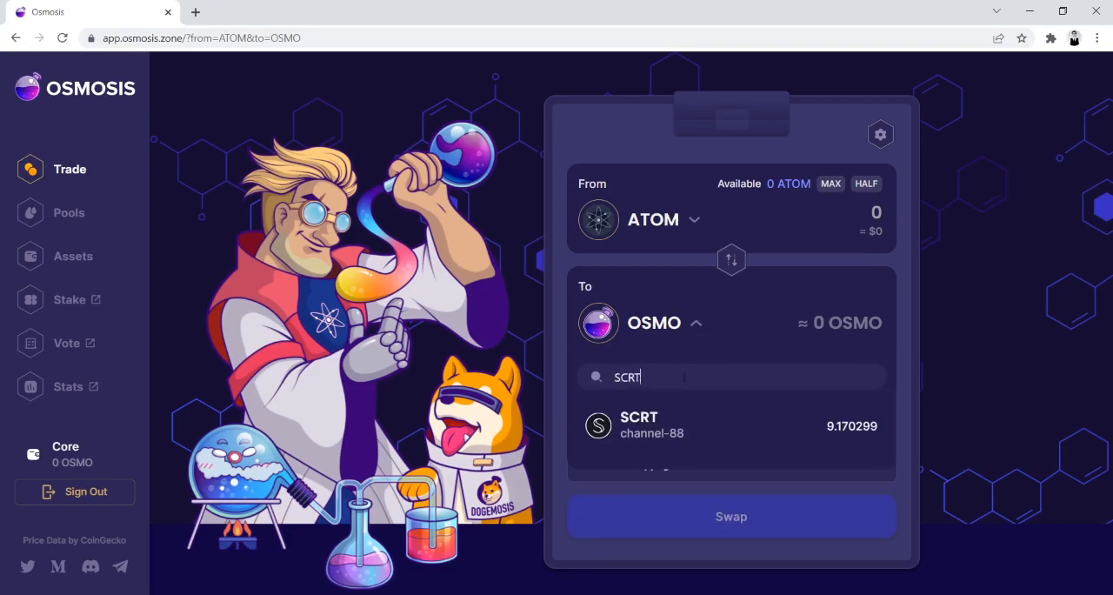
{"action": "left_click", "coordinate": [640, 425]}
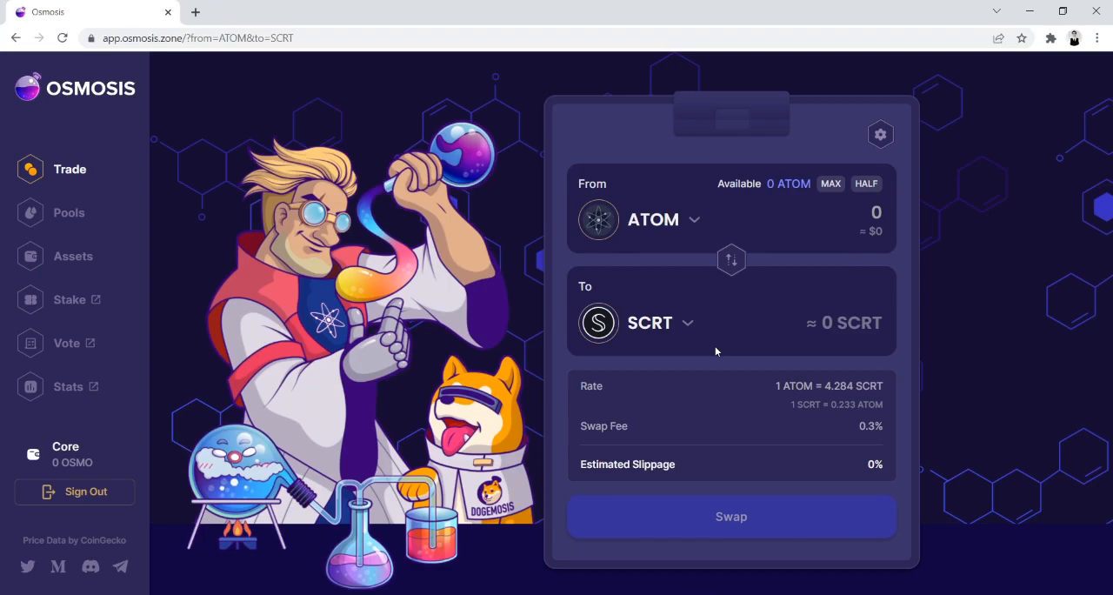
{"action": "mouse_move", "coordinate": [706, 349]}
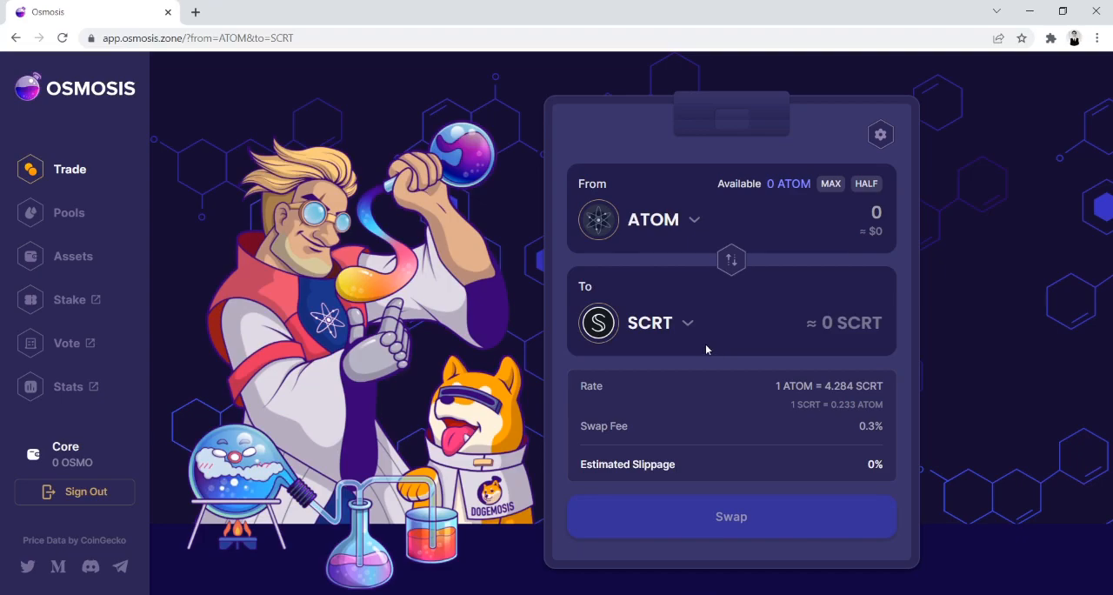
{"action": "mouse_move", "coordinate": [306, 287]}
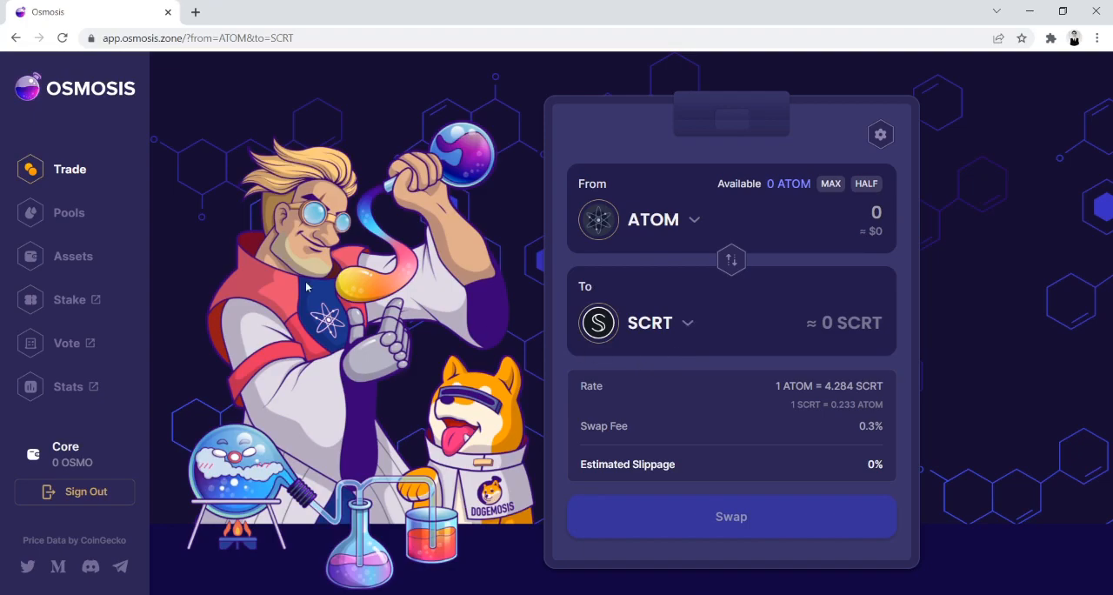
{"action": "mouse_move", "coordinate": [73, 256]}
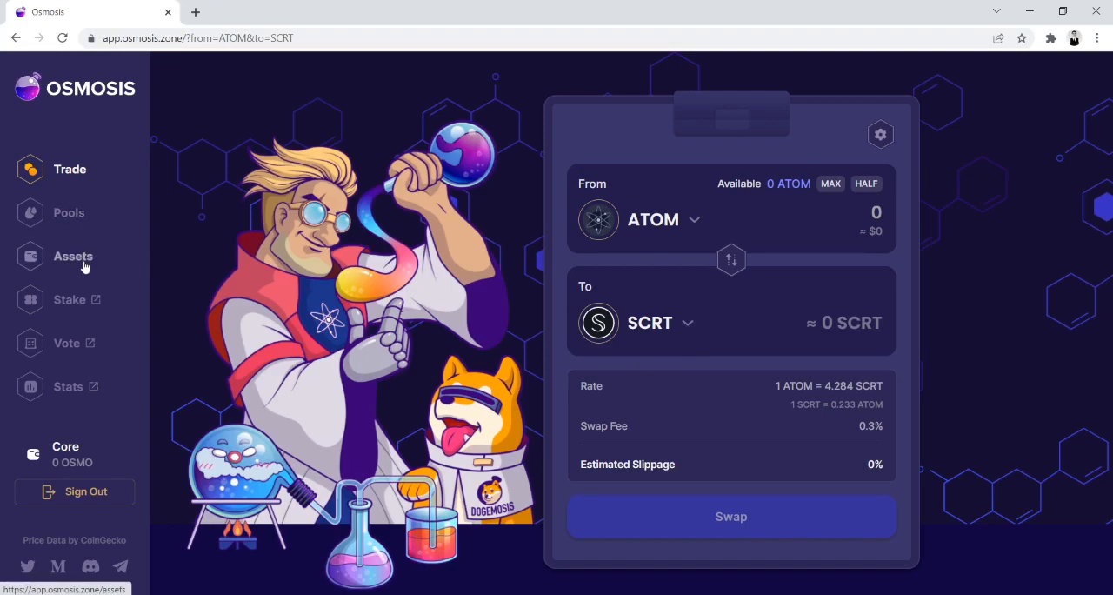
Step: Show the Osmosis Assets table with the Terra - LUNA and Secret Network - SCRT balances
{"action": "left_click", "coordinate": [73, 255]}
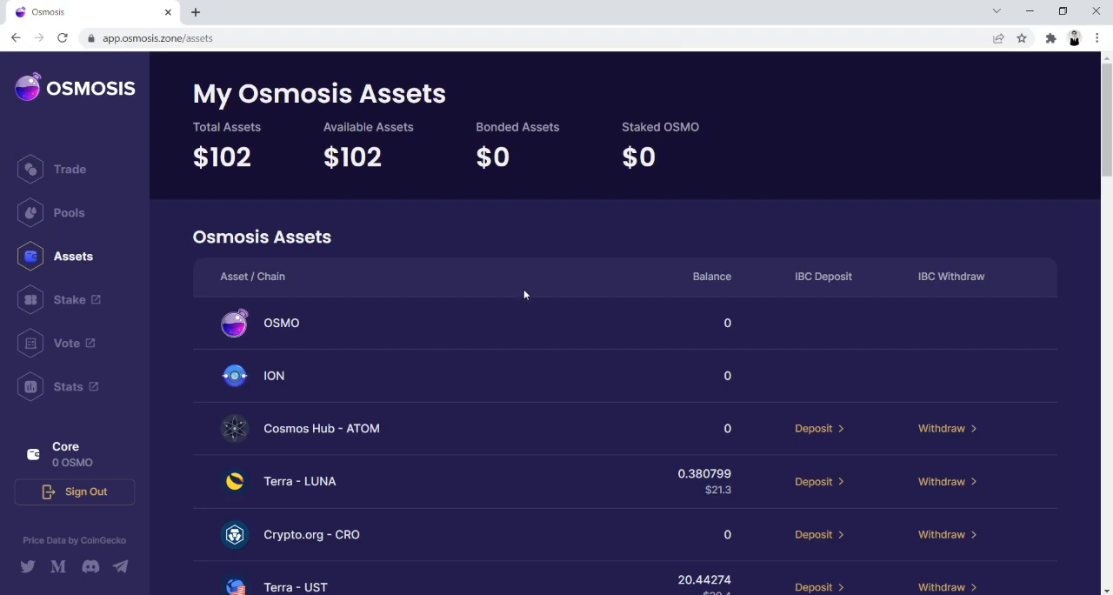
{"action": "scroll", "scroll_direction": "down", "scroll_amount": 3}
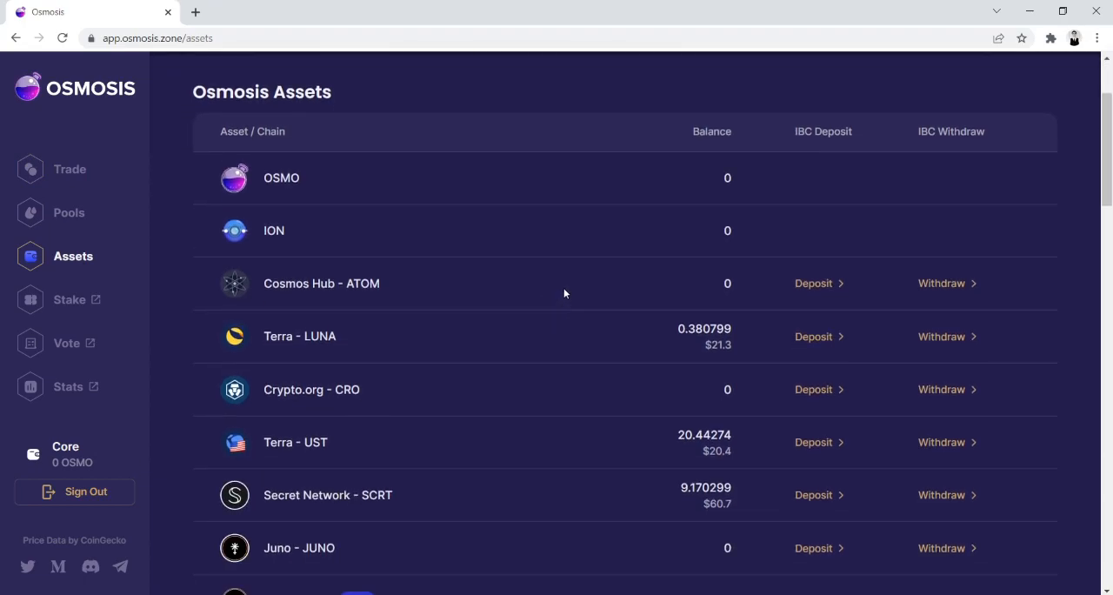
{"action": "mouse_move", "coordinate": [607, 377]}
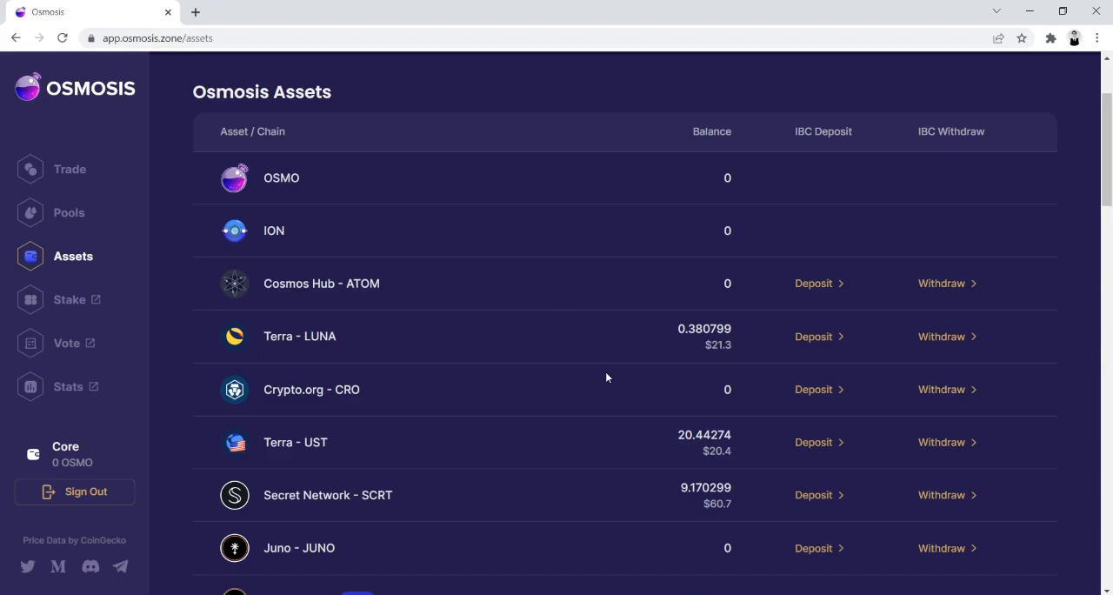
{"action": "mouse_move", "coordinate": [445, 323]}
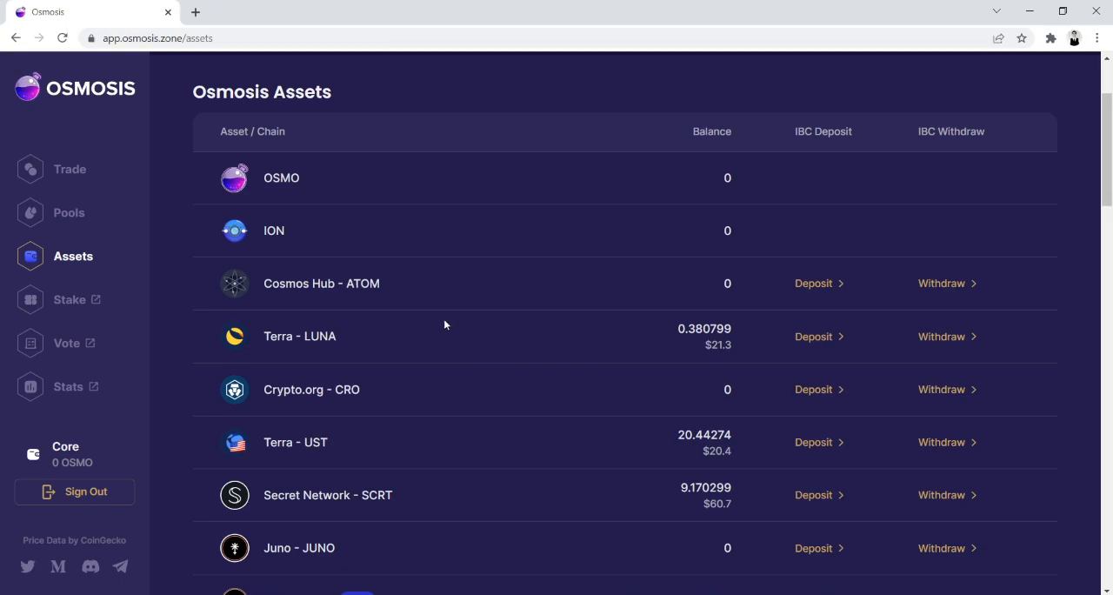
{"action": "mouse_move", "coordinate": [441, 320]}
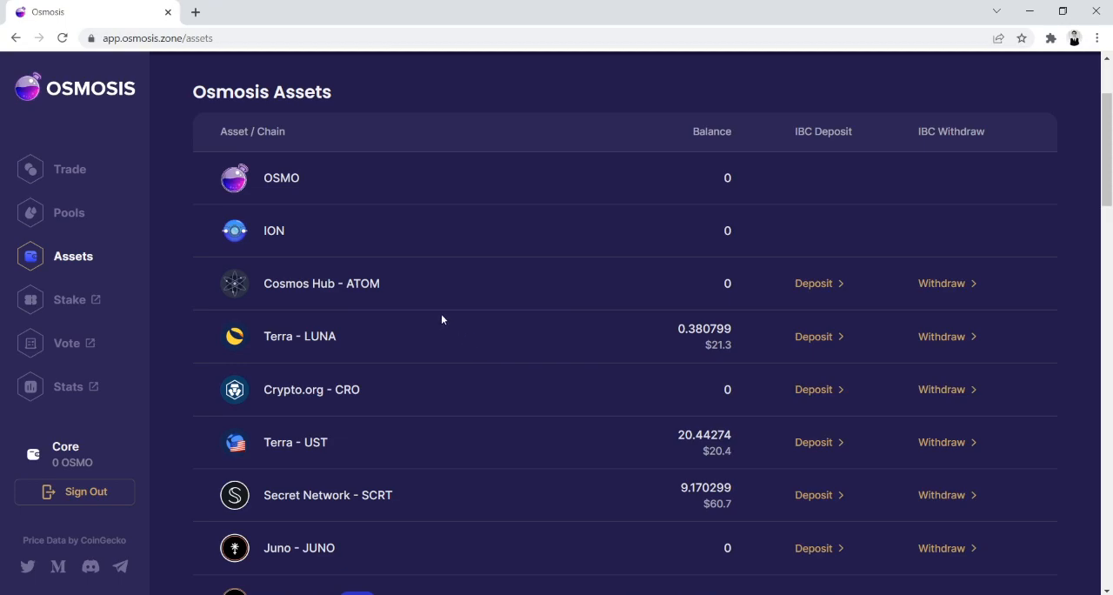
{"action": "mouse_move", "coordinate": [452, 299]}
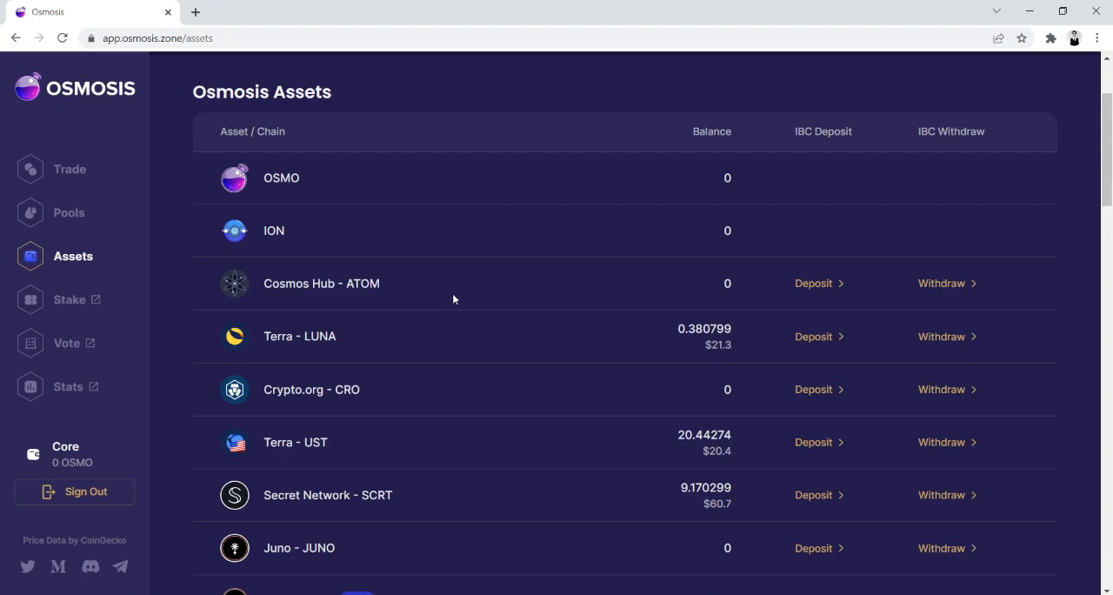
{"action": "mouse_move", "coordinate": [420, 278]}
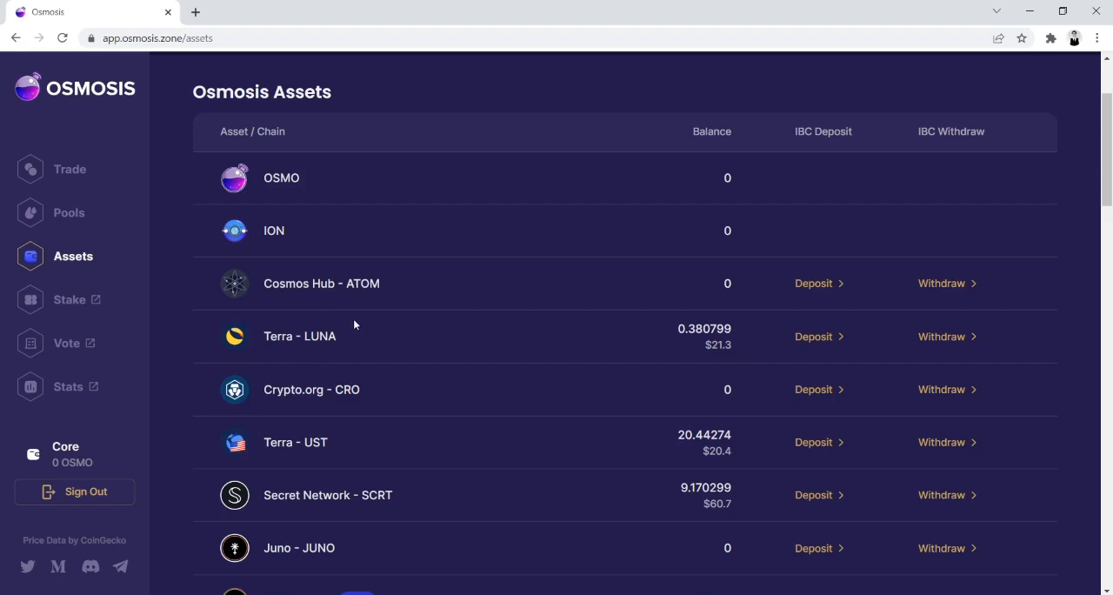
{"action": "mouse_move", "coordinate": [372, 338]}
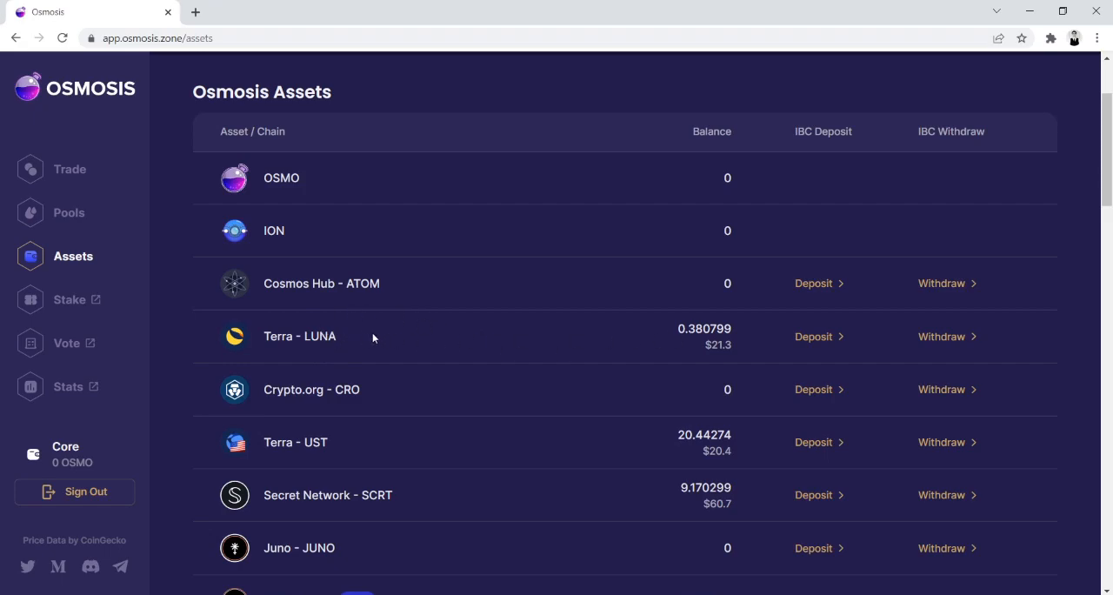
{"action": "mouse_move", "coordinate": [366, 332]}
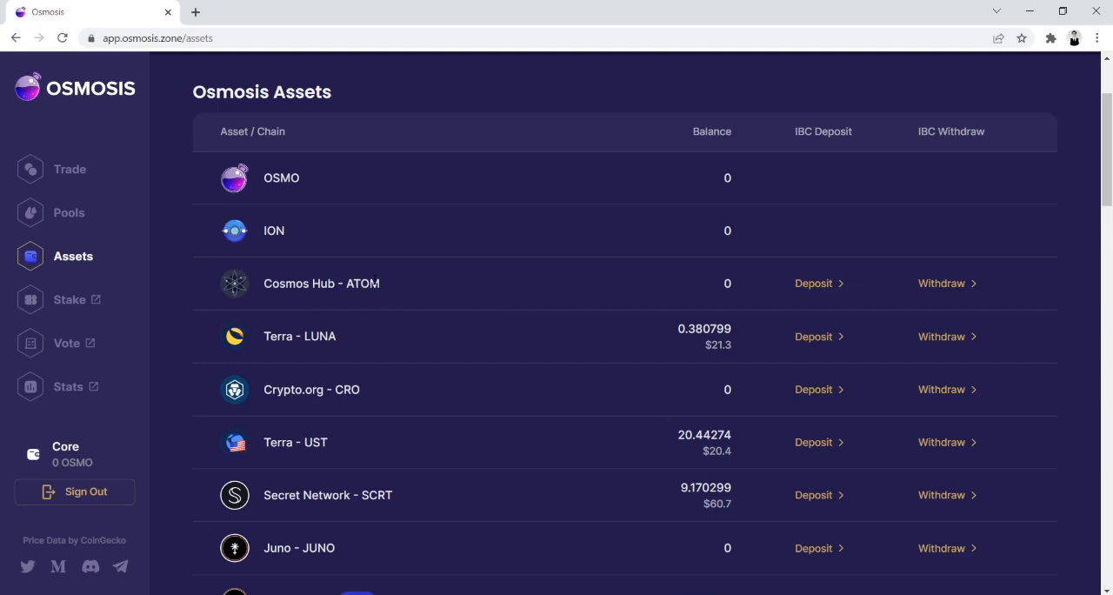
{"action": "mouse_move", "coordinate": [814, 281]}
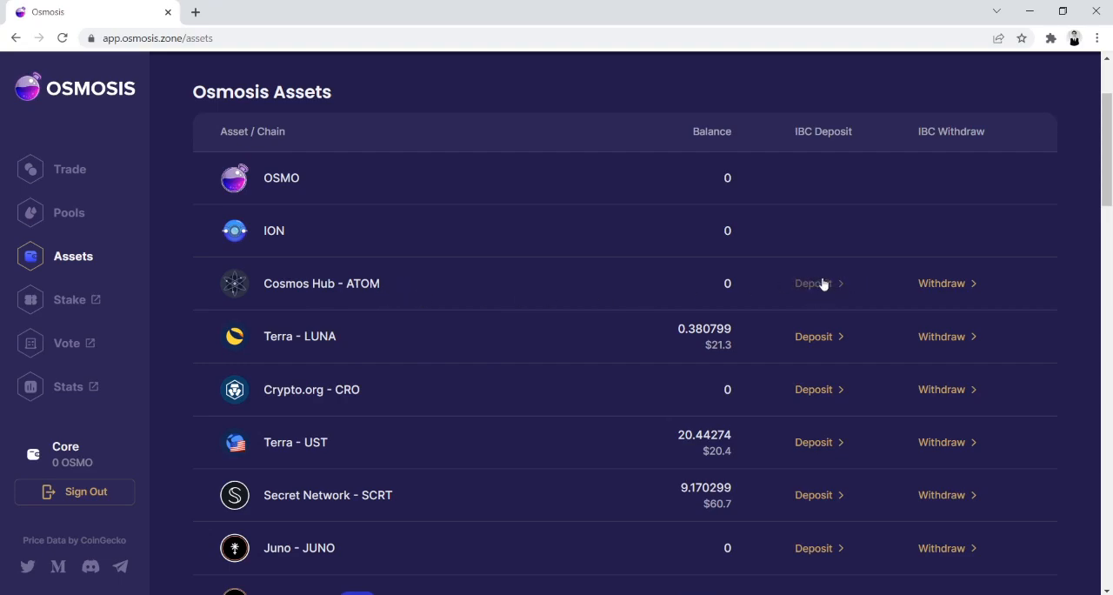
{"action": "mouse_move", "coordinate": [809, 336]}
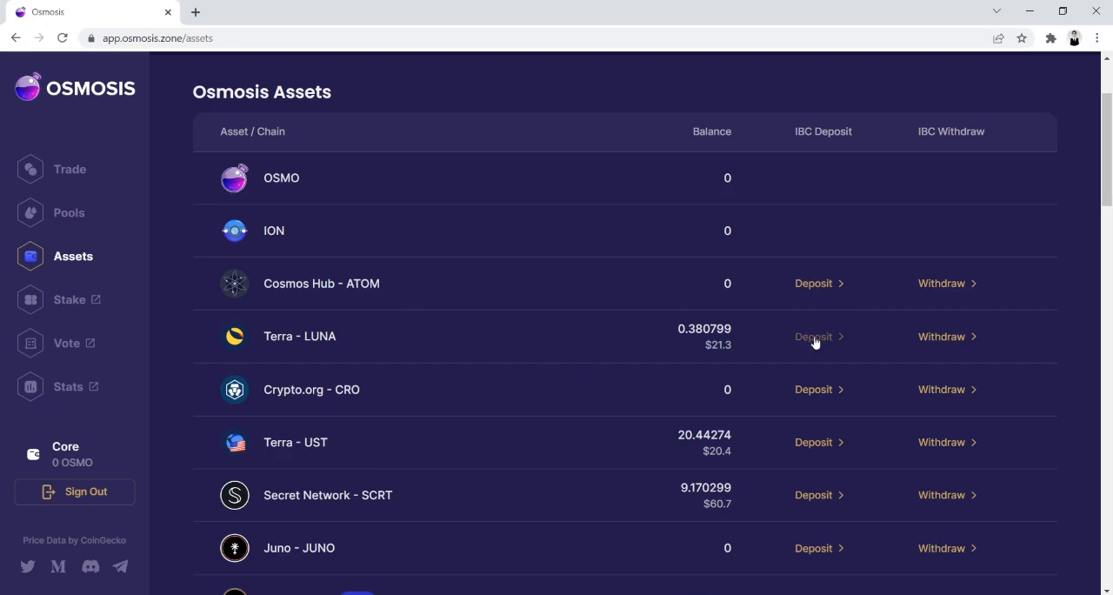
Step: Deposit 0.05 LUNA from Terra into Osmosis via IBC and approve it in Keplr
{"action": "left_click", "coordinate": [814, 338]}
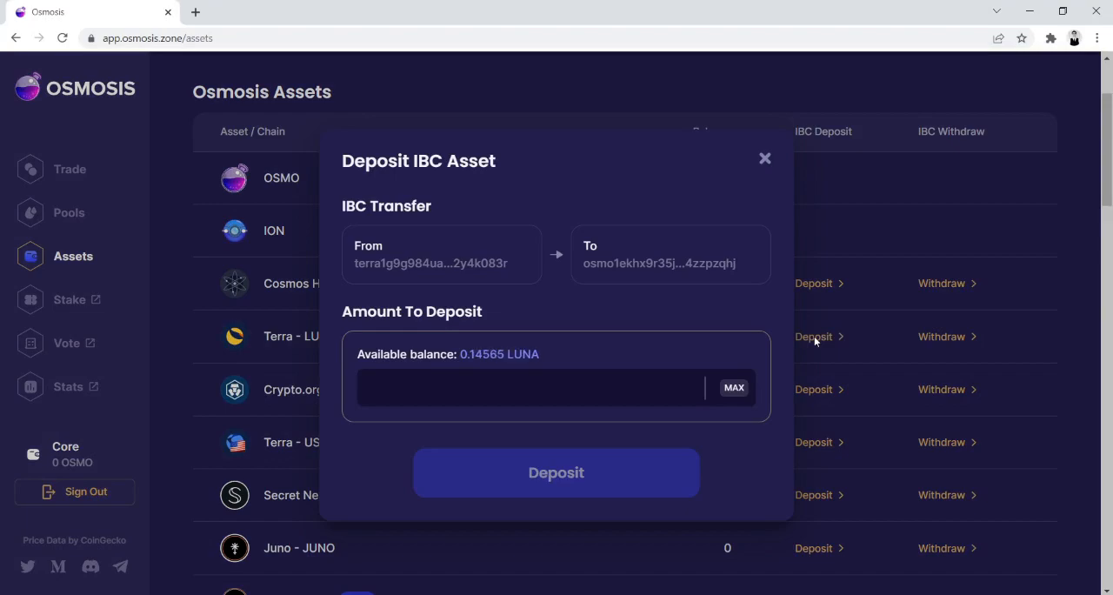
{"action": "type", "text": "0.05"}
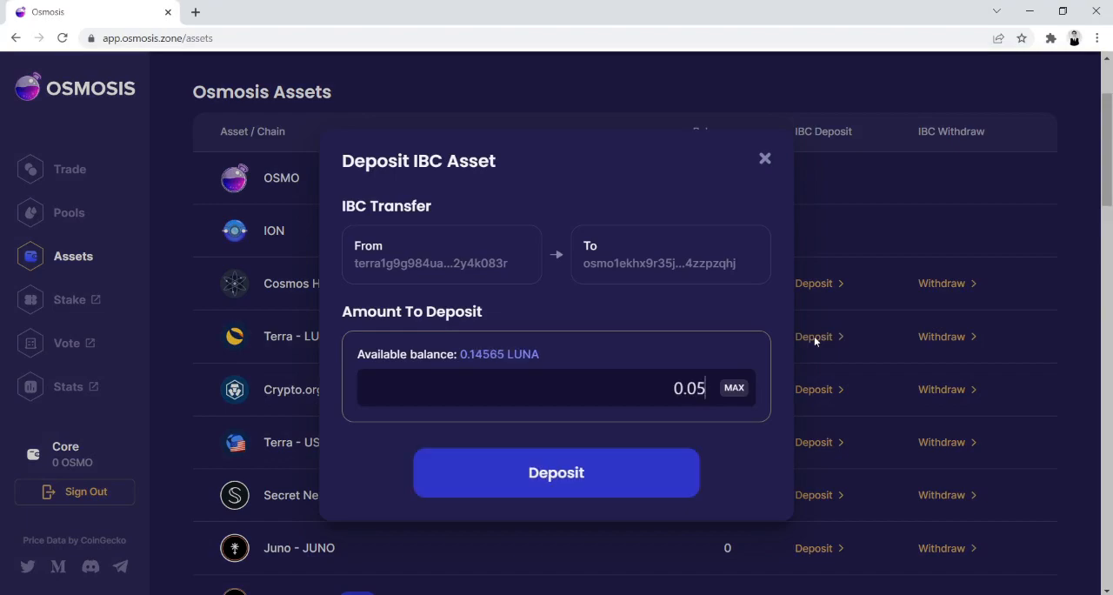
{"action": "mouse_move", "coordinate": [557, 473]}
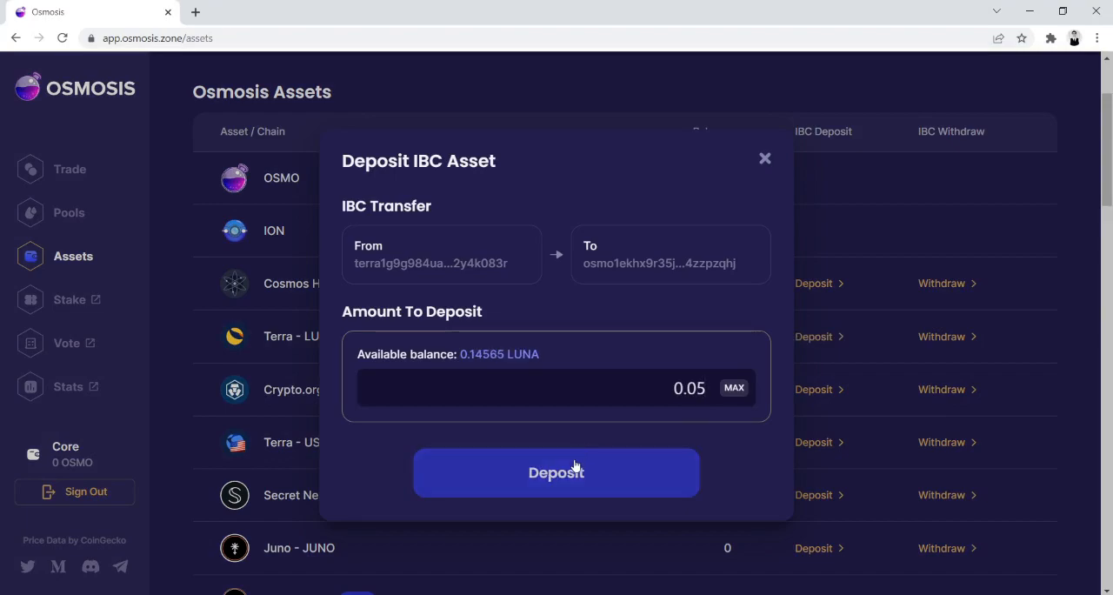
{"action": "left_click", "coordinate": [556, 473]}
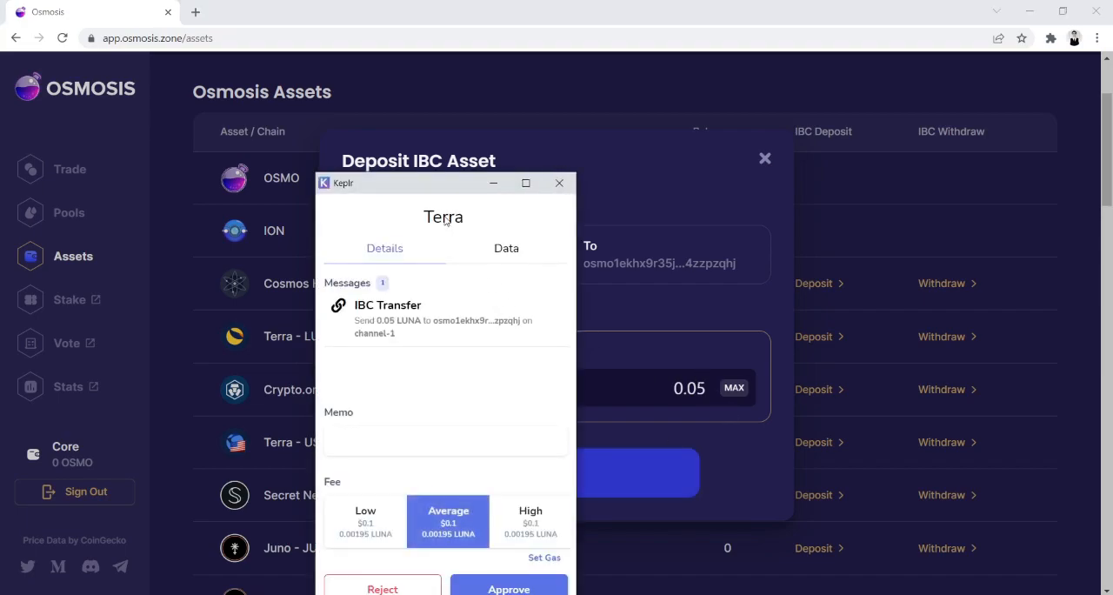
{"action": "left_click", "coordinate": [508, 588]}
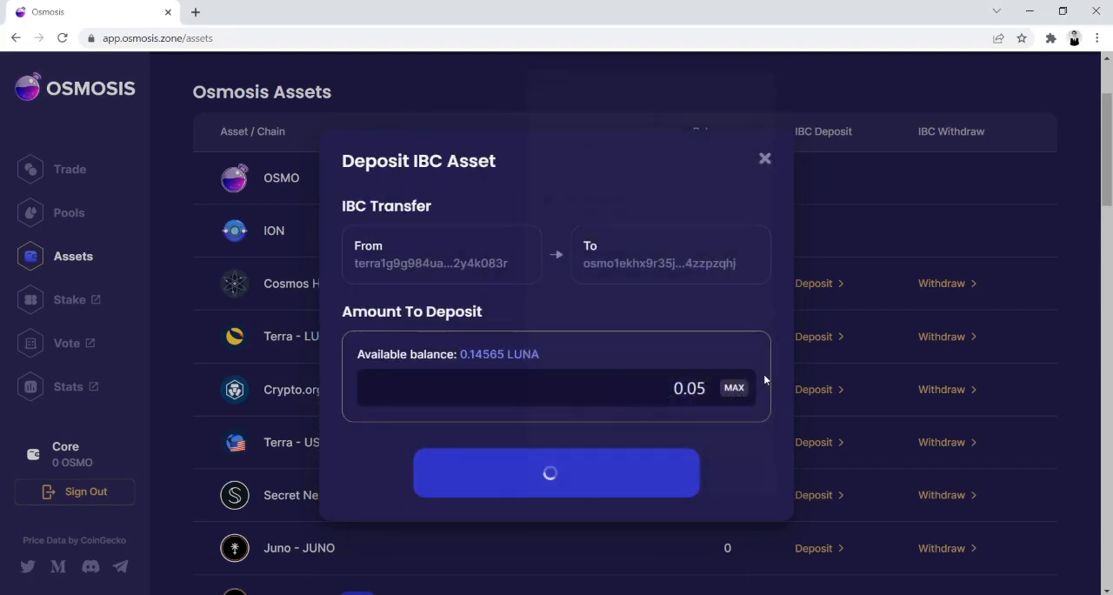
{"action": "left_click", "coordinate": [557, 473]}
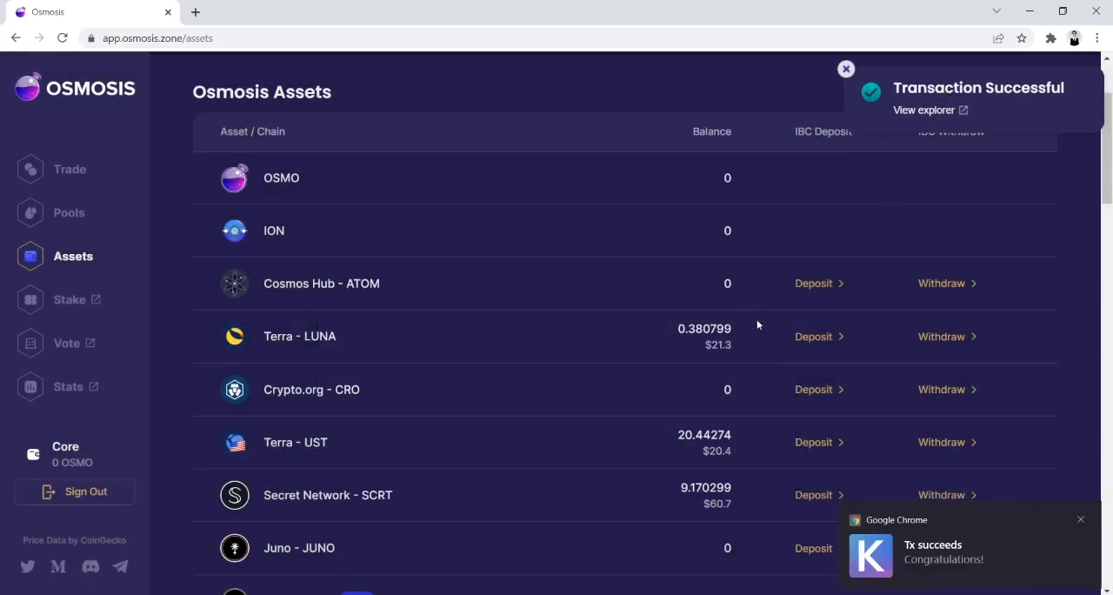
{"action": "mouse_move", "coordinate": [468, 339]}
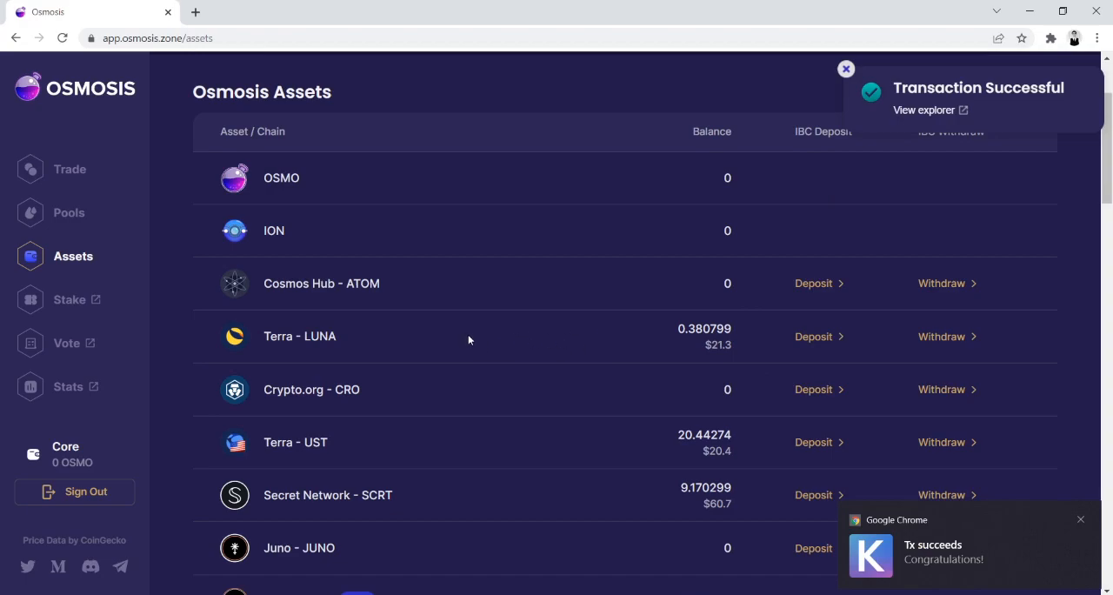
{"action": "mouse_move", "coordinate": [463, 349]}
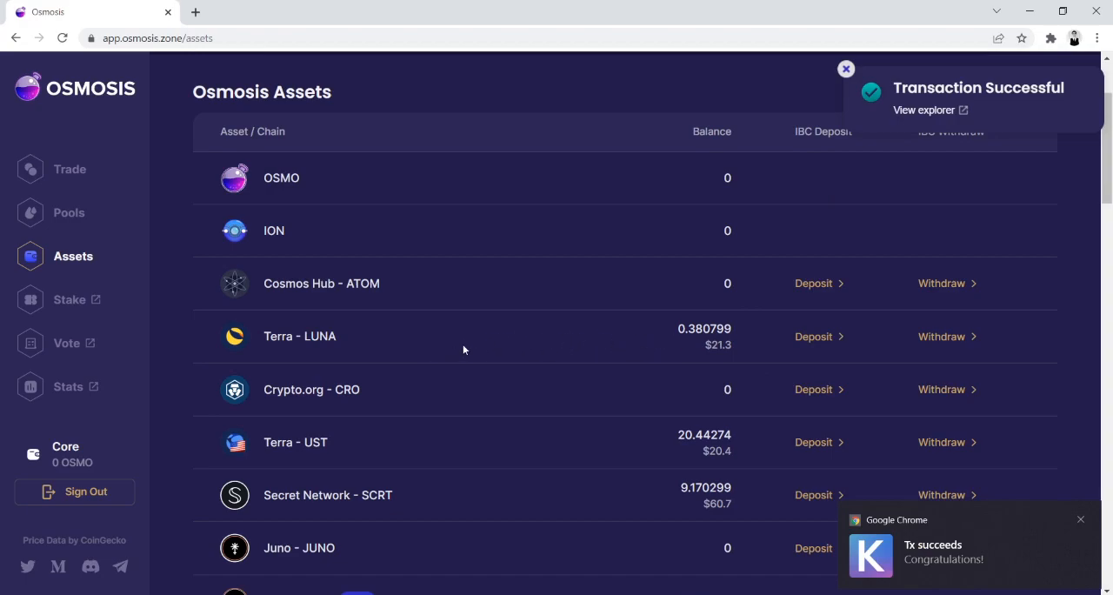
Step: Dismiss the success notice to see LUNA at 0.380799 and SCRT at 9.170299
{"action": "left_click", "coordinate": [845, 70]}
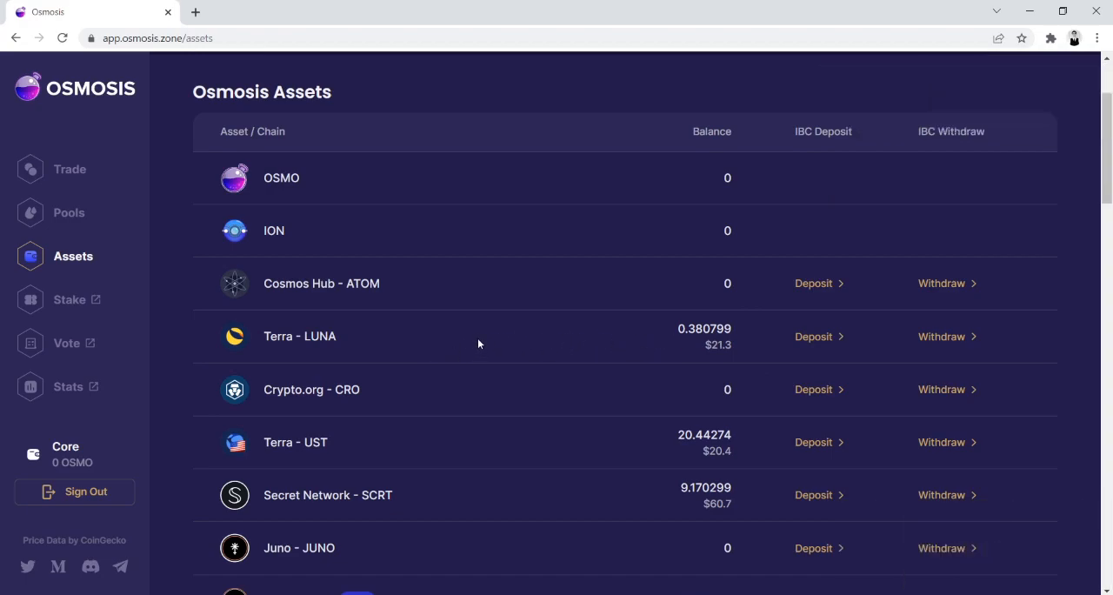
{"action": "mouse_move", "coordinate": [491, 345]}
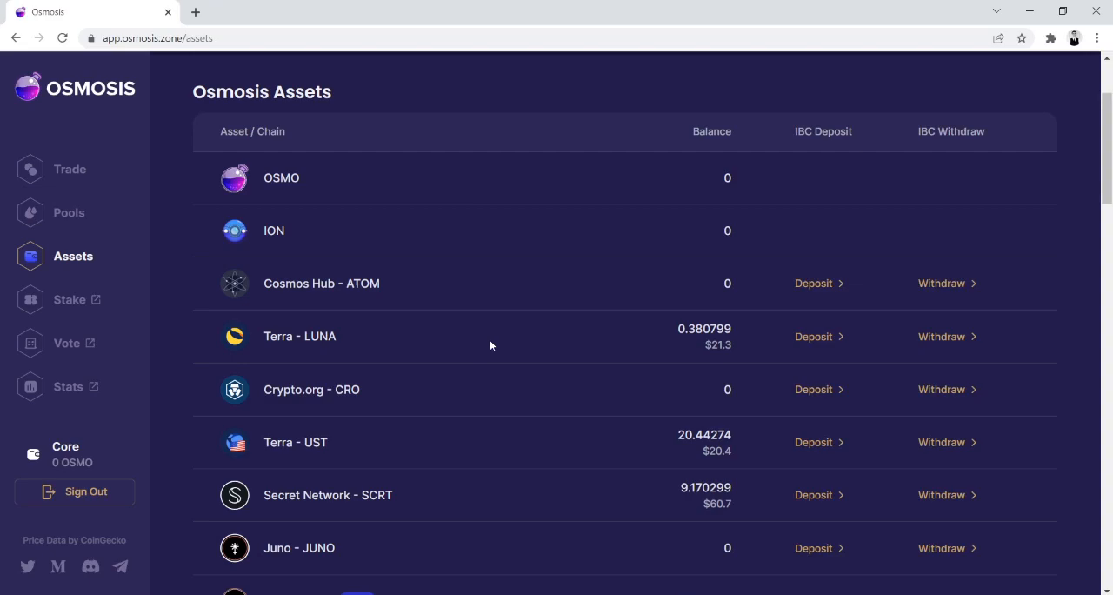
Step: On the Trade page, set the swap from LUNA to SCRT (1 LUNA ≈ 8.505 SCRT)
{"action": "left_click", "coordinate": [70, 169]}
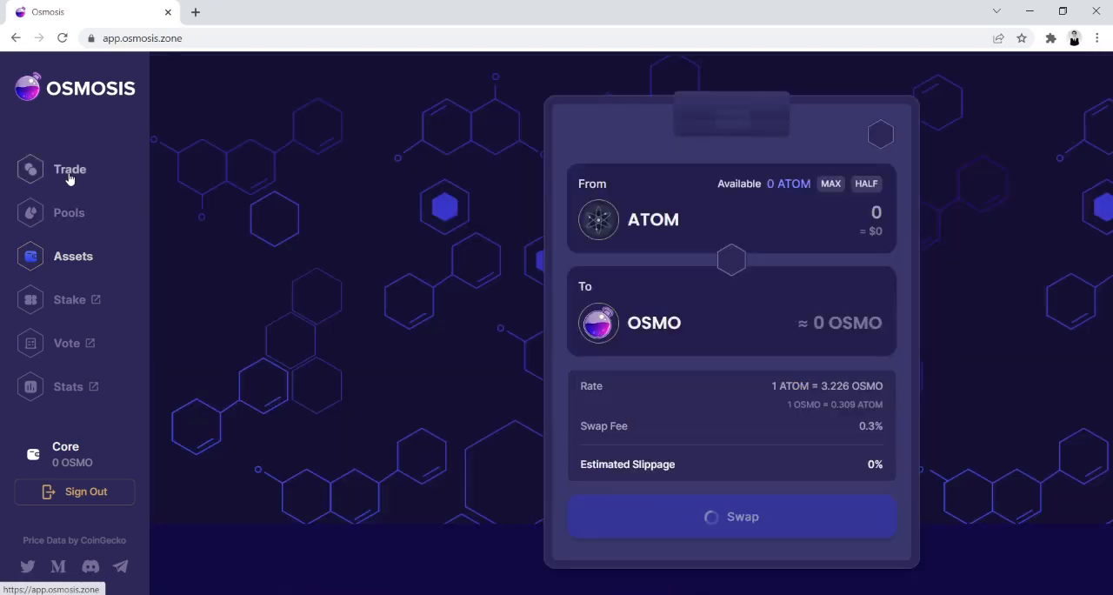
{"action": "left_click", "coordinate": [652, 219]}
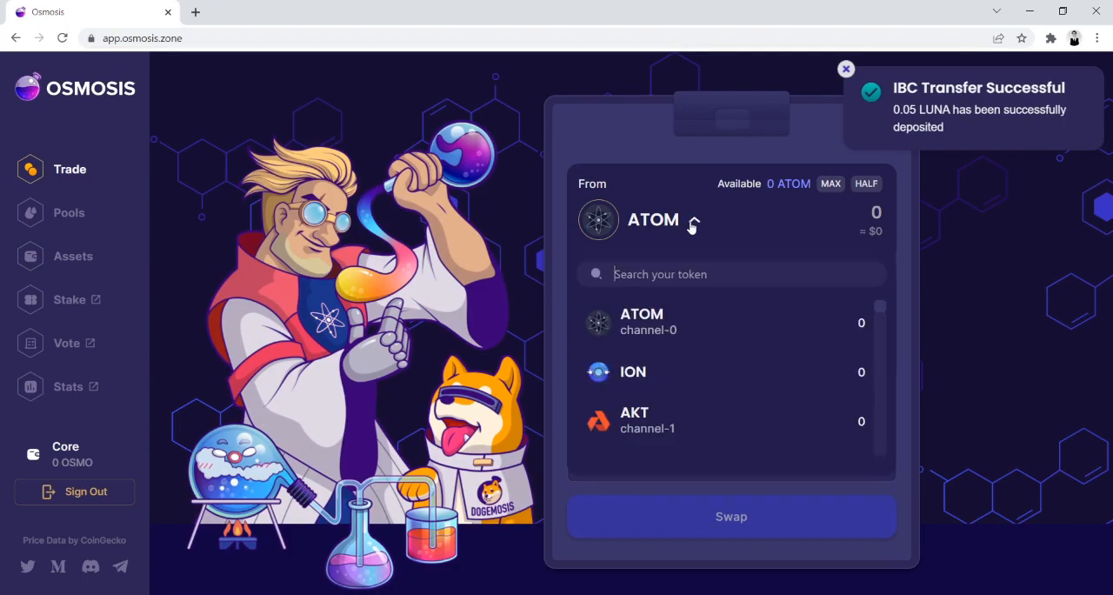
{"action": "type", "text": "LU"}
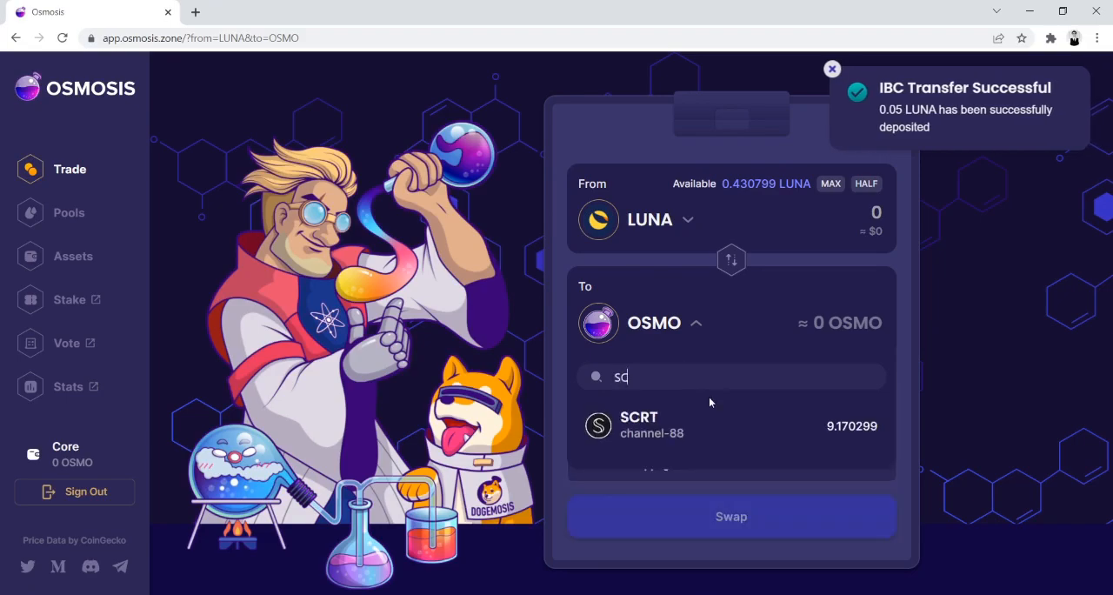
{"action": "left_click", "coordinate": [640, 424]}
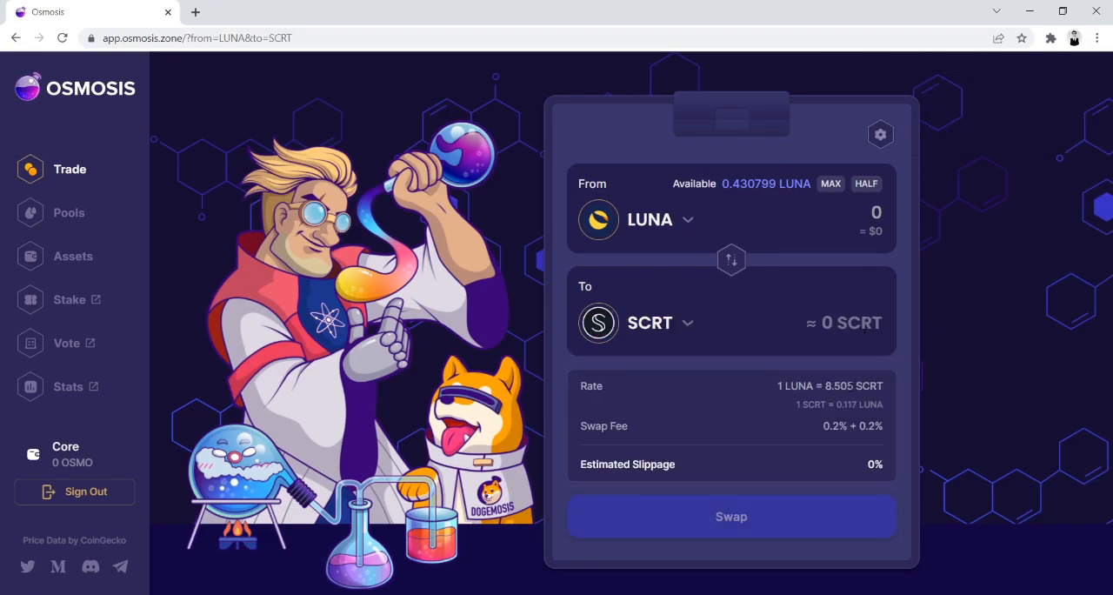
{"action": "left_click", "coordinate": [877, 214]}
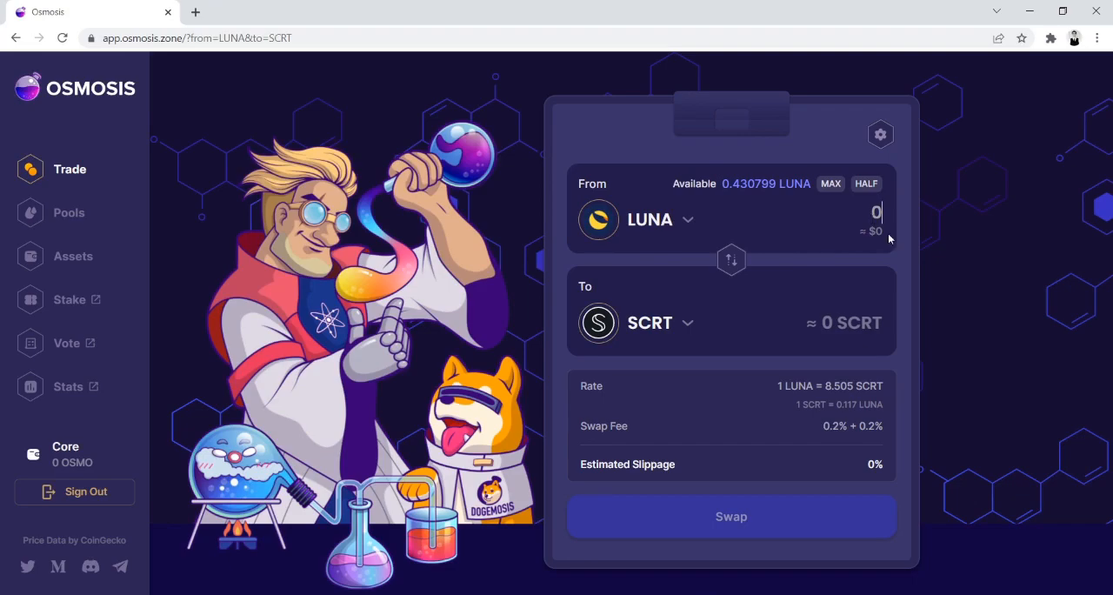
Step: Enter a swap amount of 0.2 LUNA, estimating about 1.701032 SCRT in return
{"action": "type", "text": ".01"}
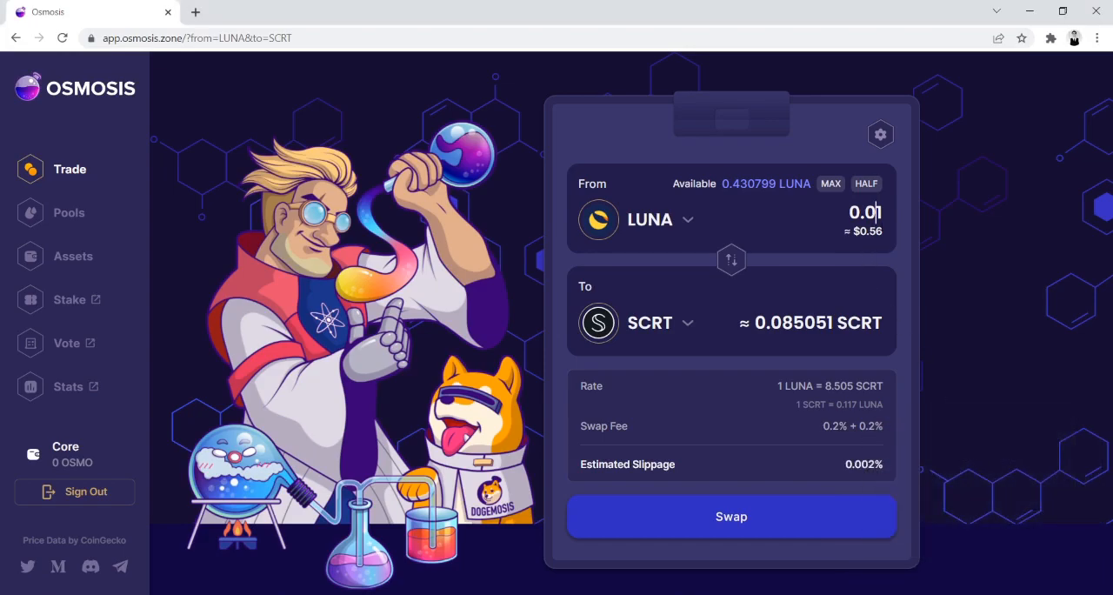
{"action": "key", "text": "Backspace"}
{"action": "type", "text": "2"}
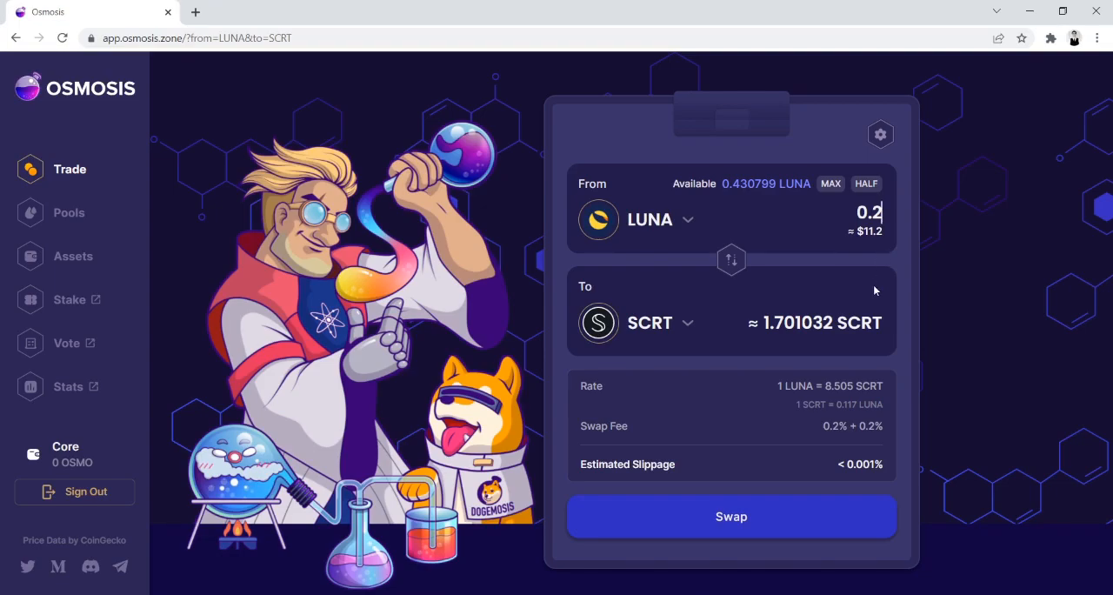
{"action": "mouse_move", "coordinate": [790, 347]}
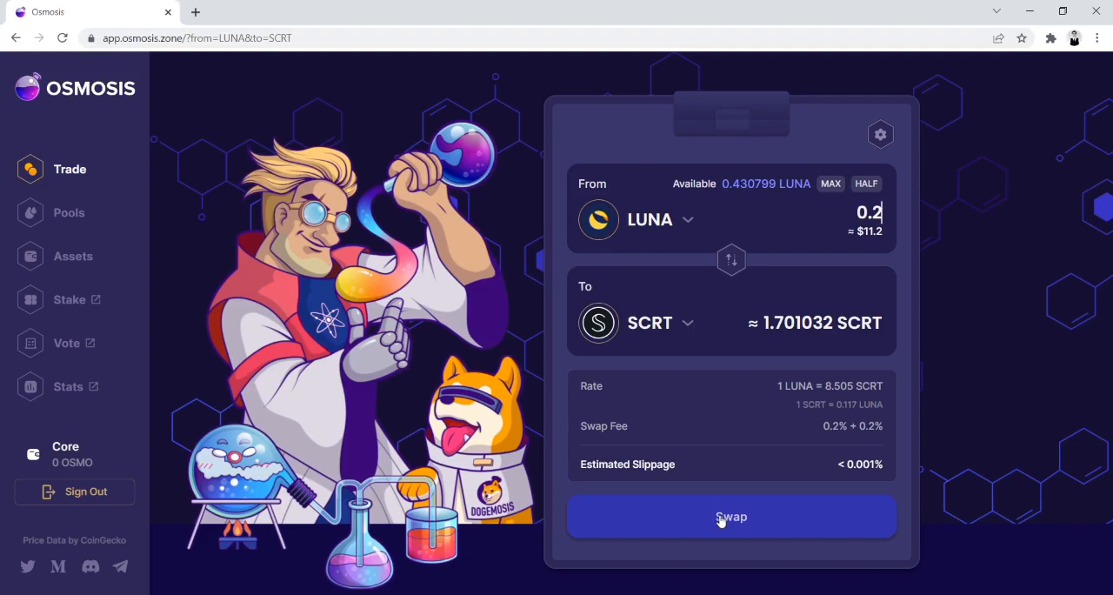
Step: Execute the 0.2 LUNA to SCRT swap and approve it in Keplr
{"action": "left_click", "coordinate": [730, 517]}
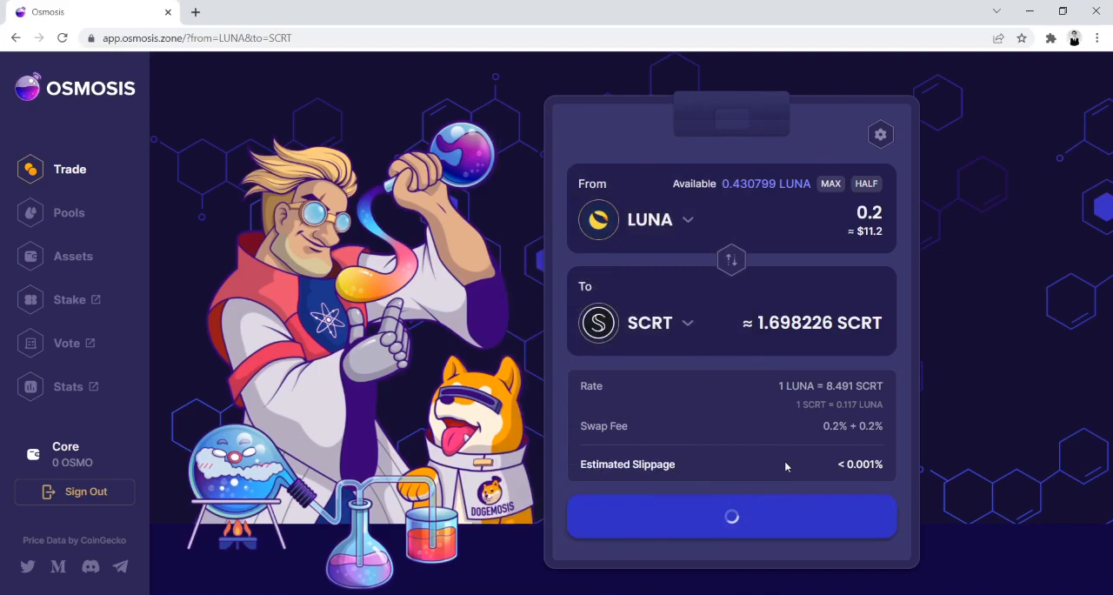
{"action": "left_click", "coordinate": [731, 515]}
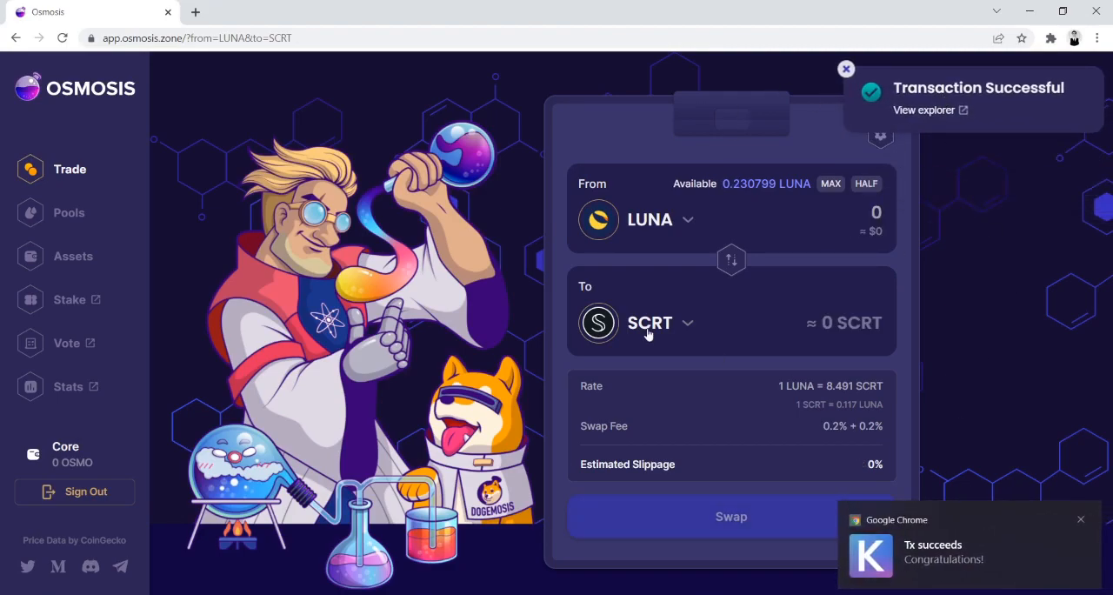
{"action": "mouse_move", "coordinate": [652, 365]}
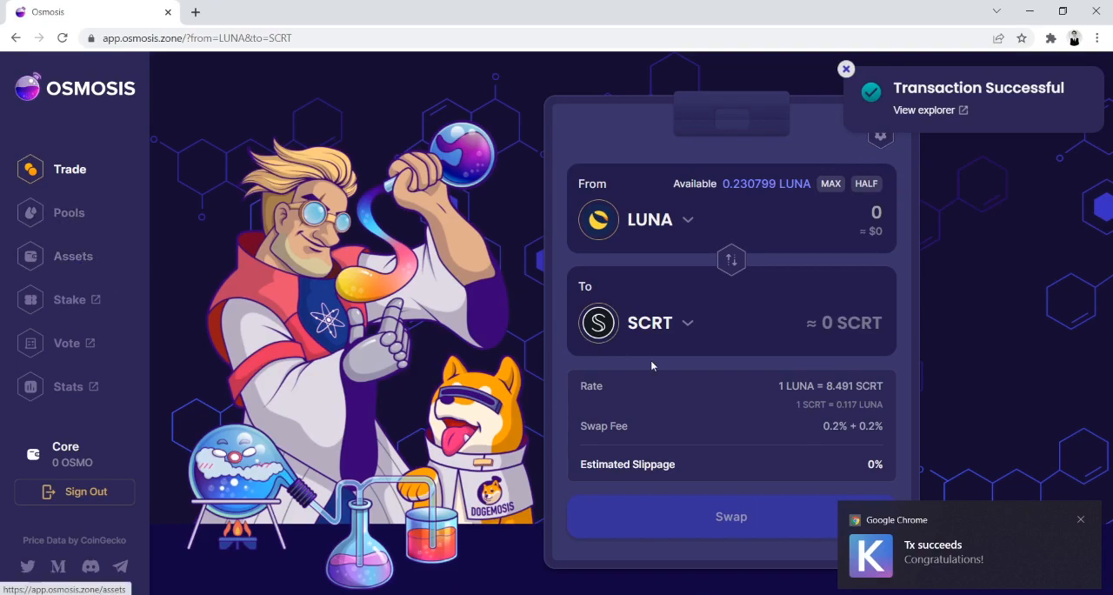
Step: Locate the 10.861737 SCRT balance in Assets and start an IBC withdrawal of SCRT
{"action": "left_click", "coordinate": [73, 255]}
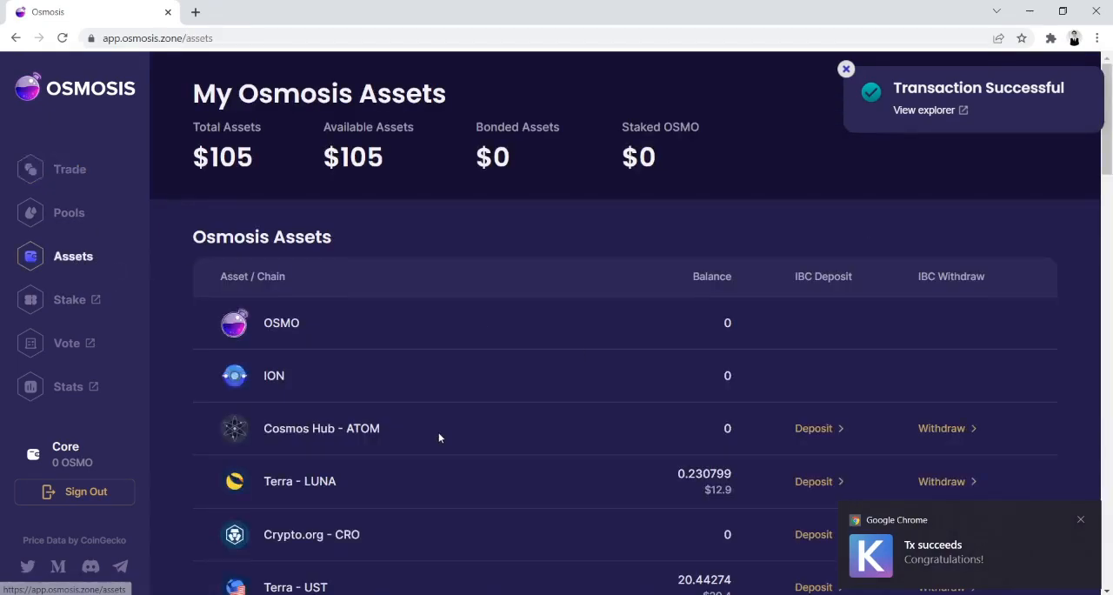
{"action": "scroll", "scroll_direction": "down", "scroll_amount": 3}
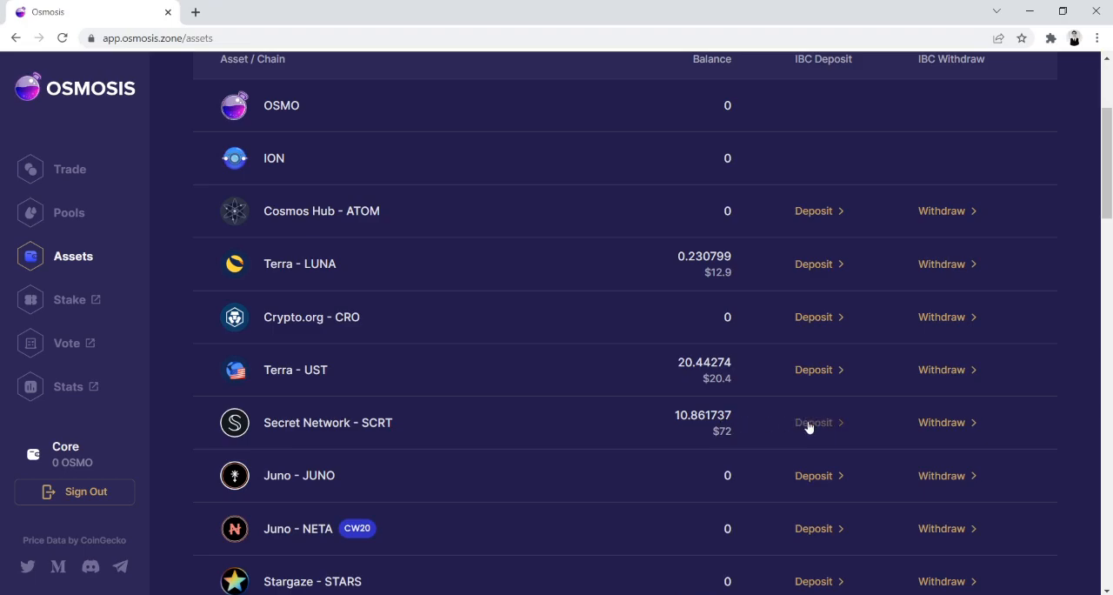
{"action": "left_click", "coordinate": [939, 421]}
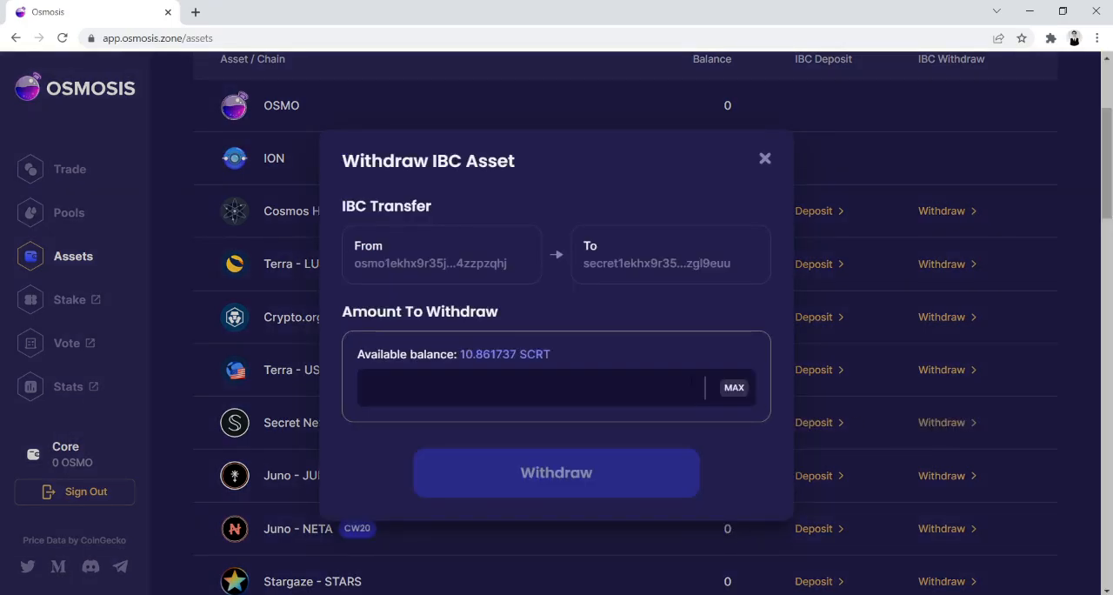
Step: Withdraw 3 SCRT to the Secret Network address and approve it in Keplr, leaving 7.861737 SCRT
{"action": "type", "text": "3"}
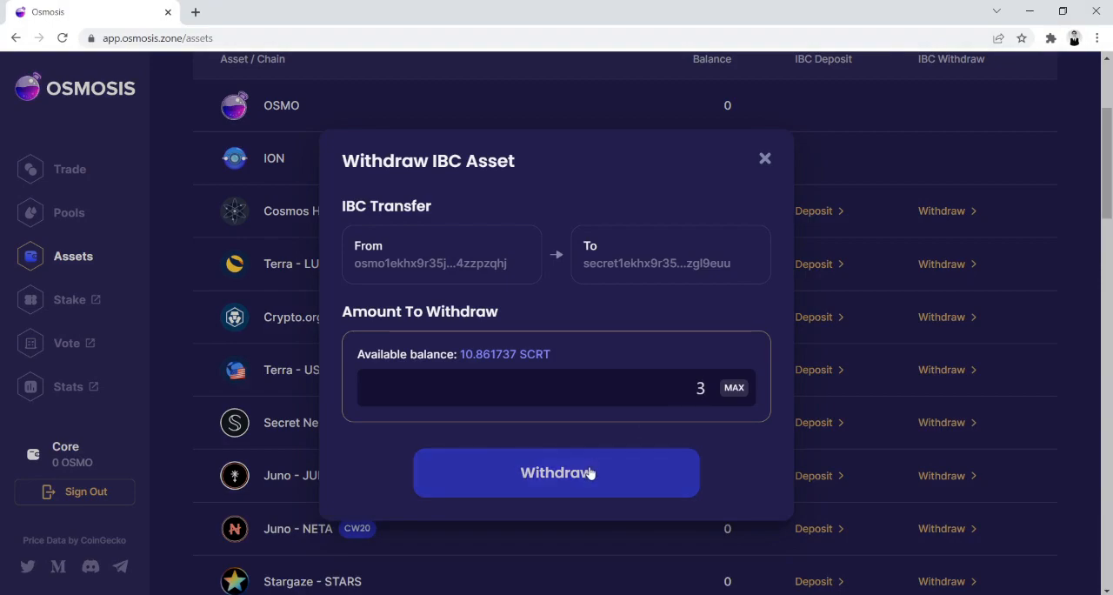
{"action": "left_click", "coordinate": [556, 473]}
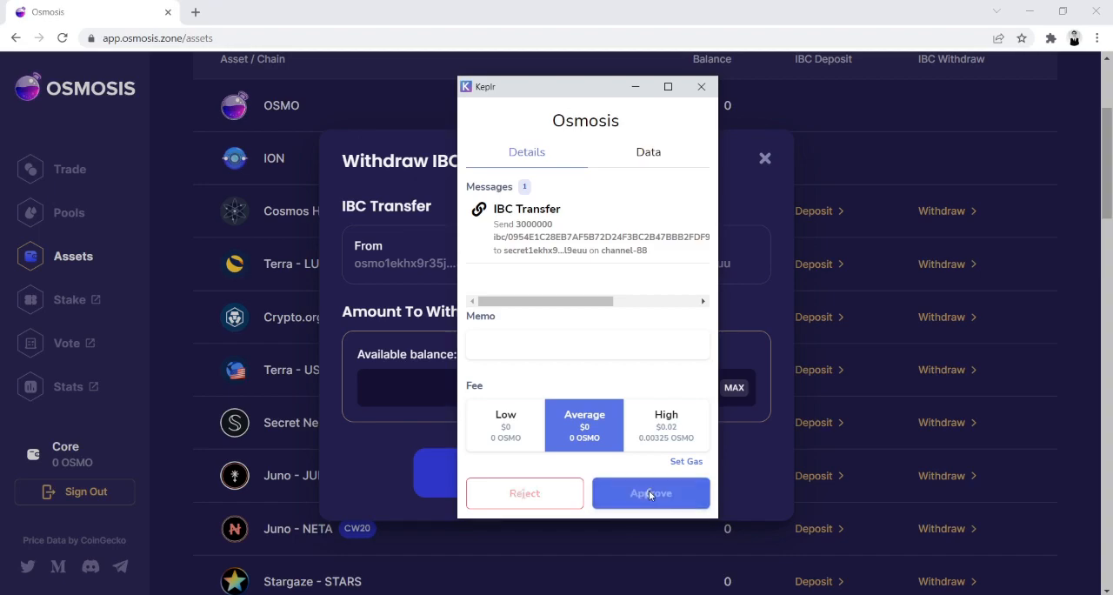
{"action": "left_click", "coordinate": [651, 494]}
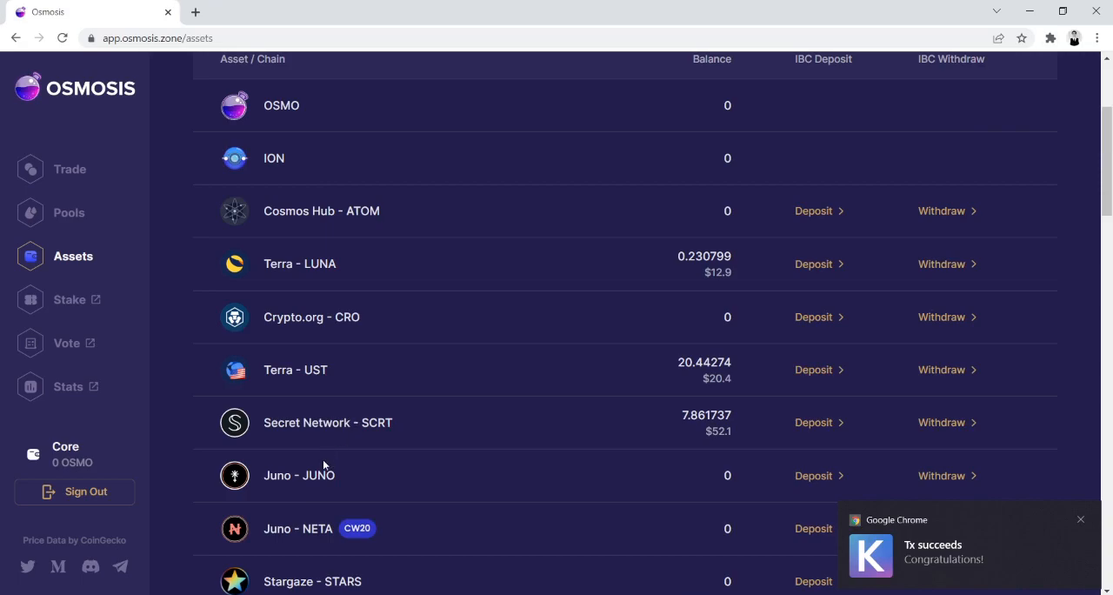
{"action": "mouse_move", "coordinate": [636, 466]}
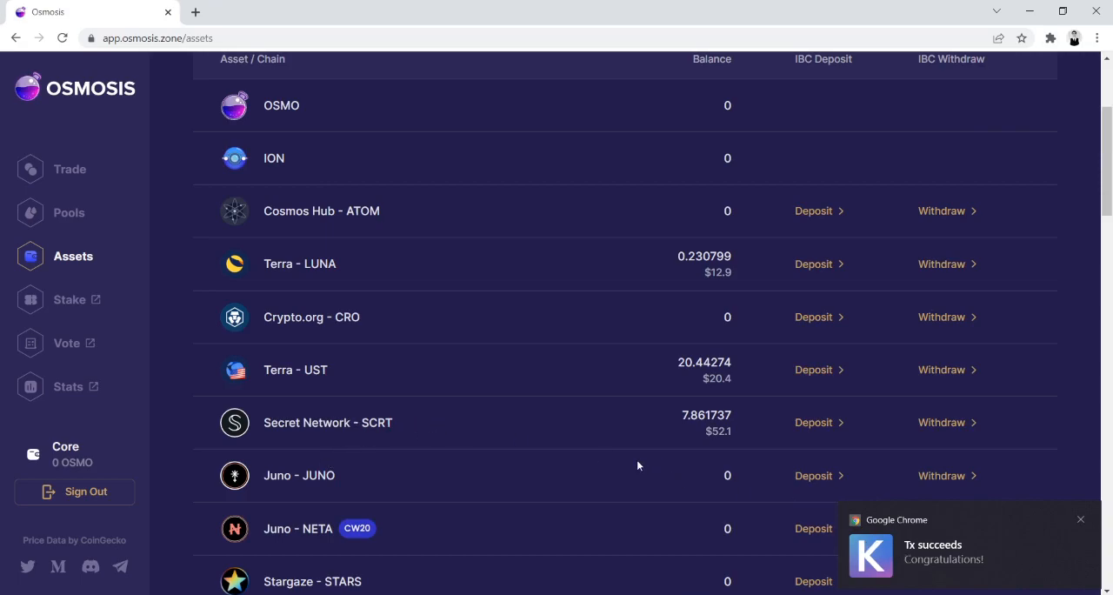
{"action": "mouse_move", "coordinate": [439, 424]}
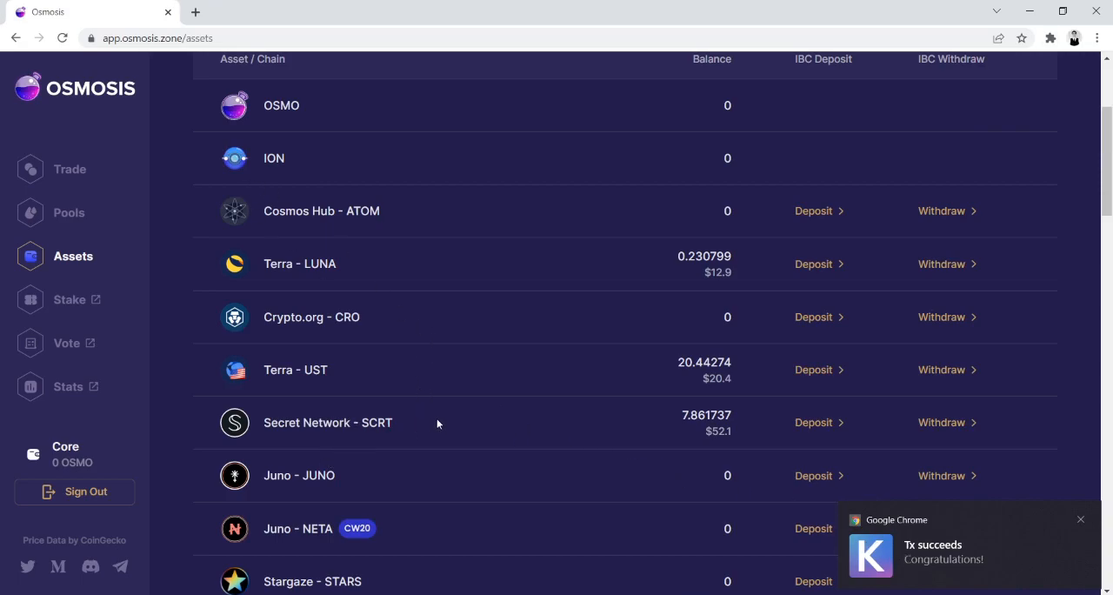
Step: Go to shadeprotocol.io and launch the airdrop calculator via Check Airdrop
{"action": "left_click", "coordinate": [195, 11]}
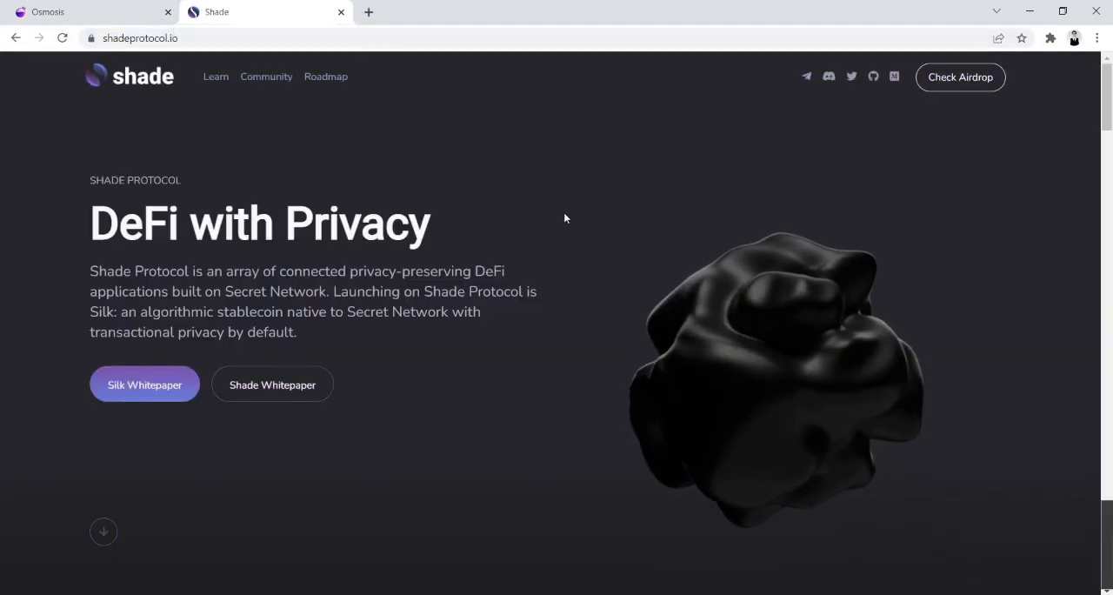
{"action": "left_click", "coordinate": [960, 77]}
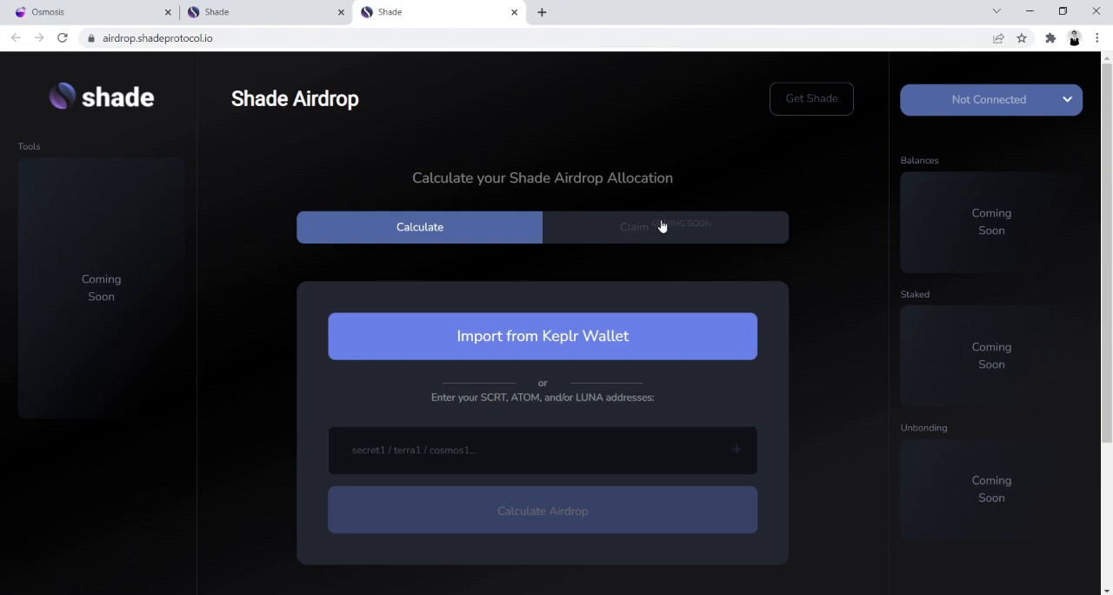
{"action": "mouse_move", "coordinate": [1050, 38]}
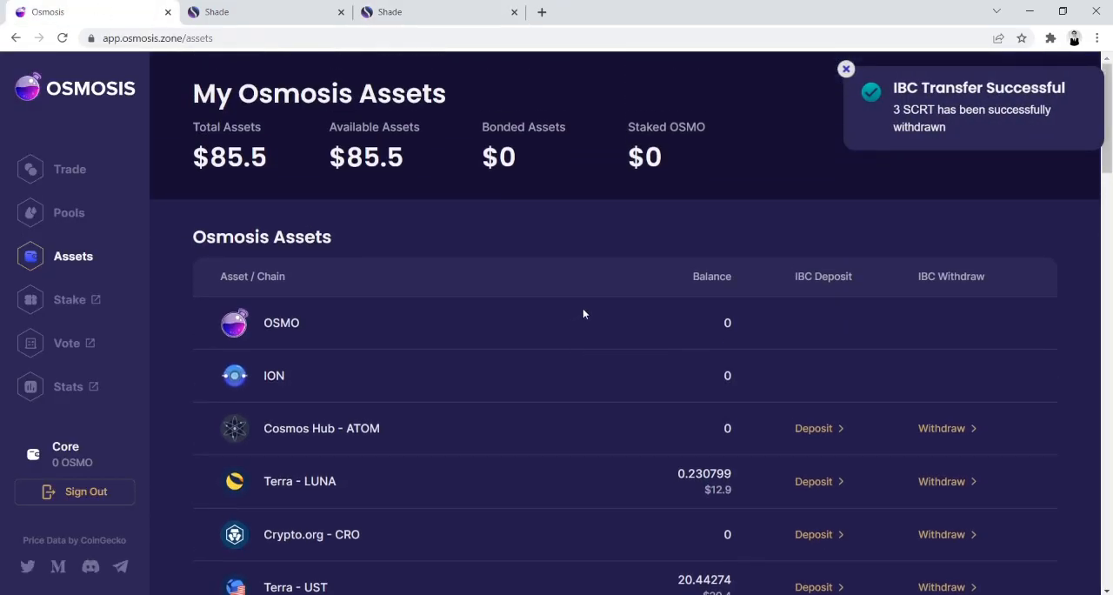
Step: Scroll the Osmosis Assets list down to the SCRT row showing 7.861737
{"action": "scroll", "scroll_direction": "down", "scroll_amount": 3}
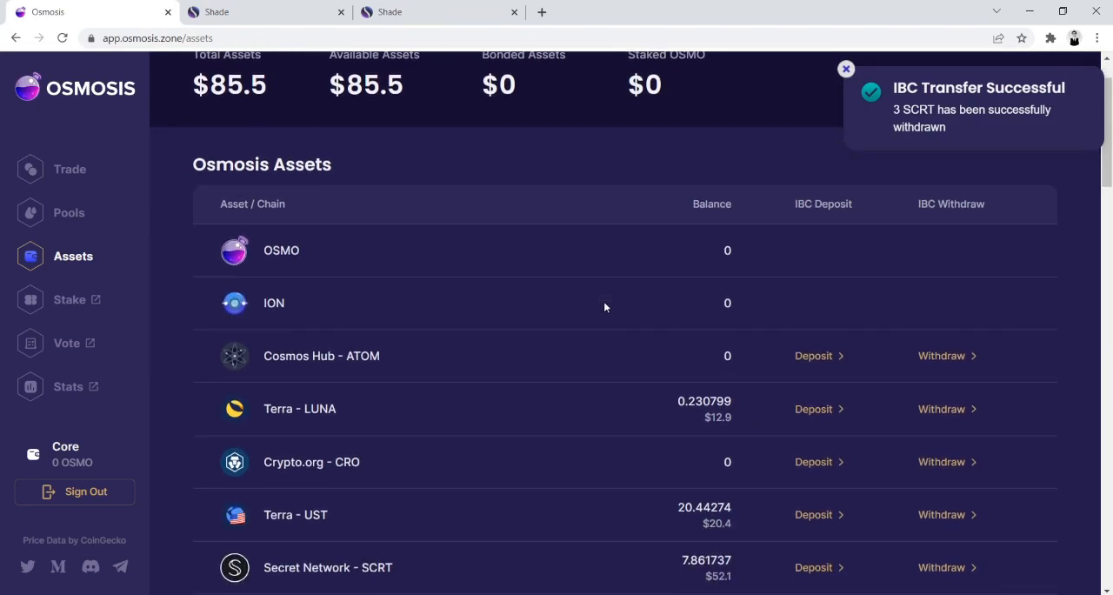
{"action": "scroll", "scroll_direction": "down", "scroll_amount": 3}
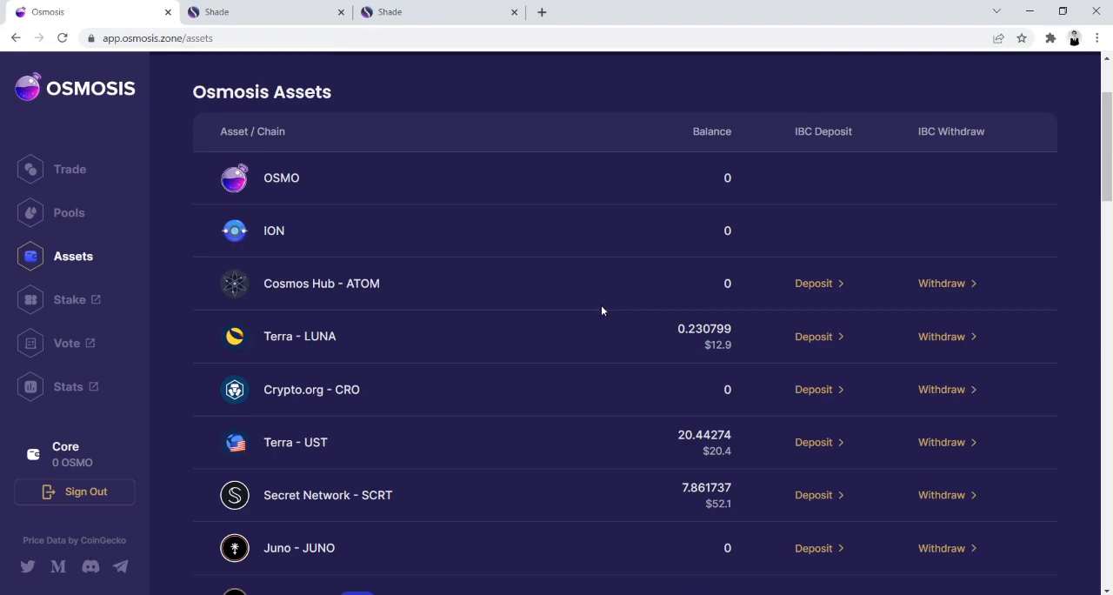
{"action": "mouse_move", "coordinate": [605, 323]}
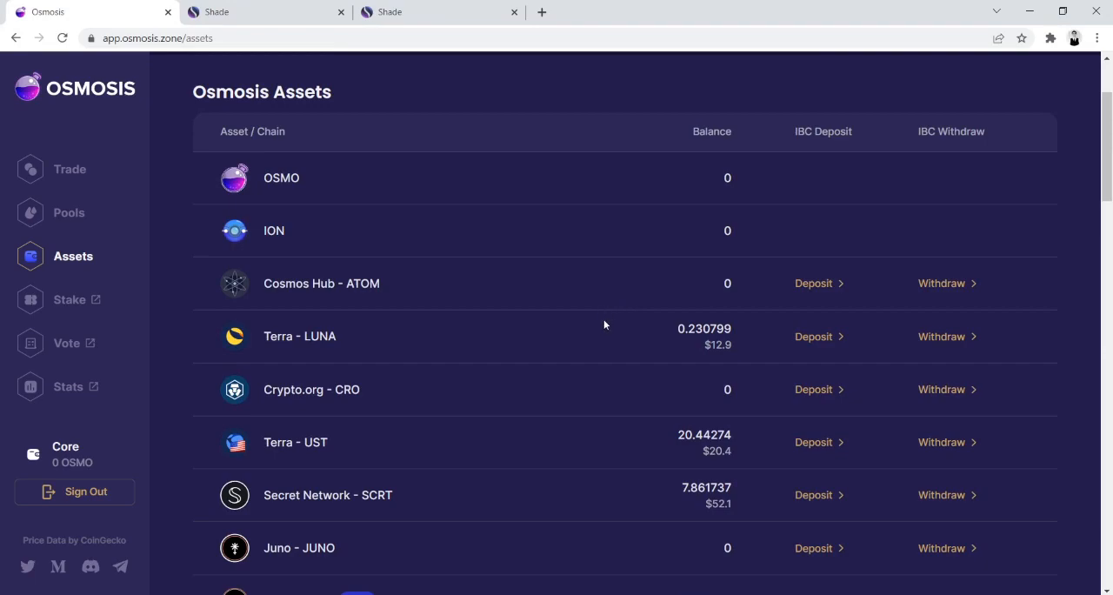
{"action": "mouse_move", "coordinate": [633, 323]}
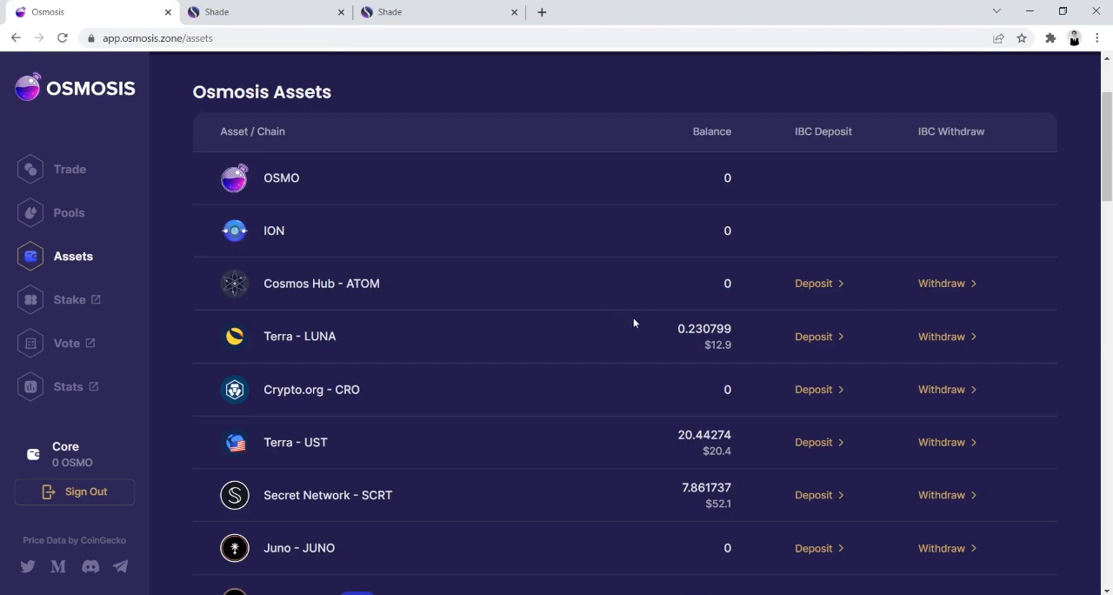